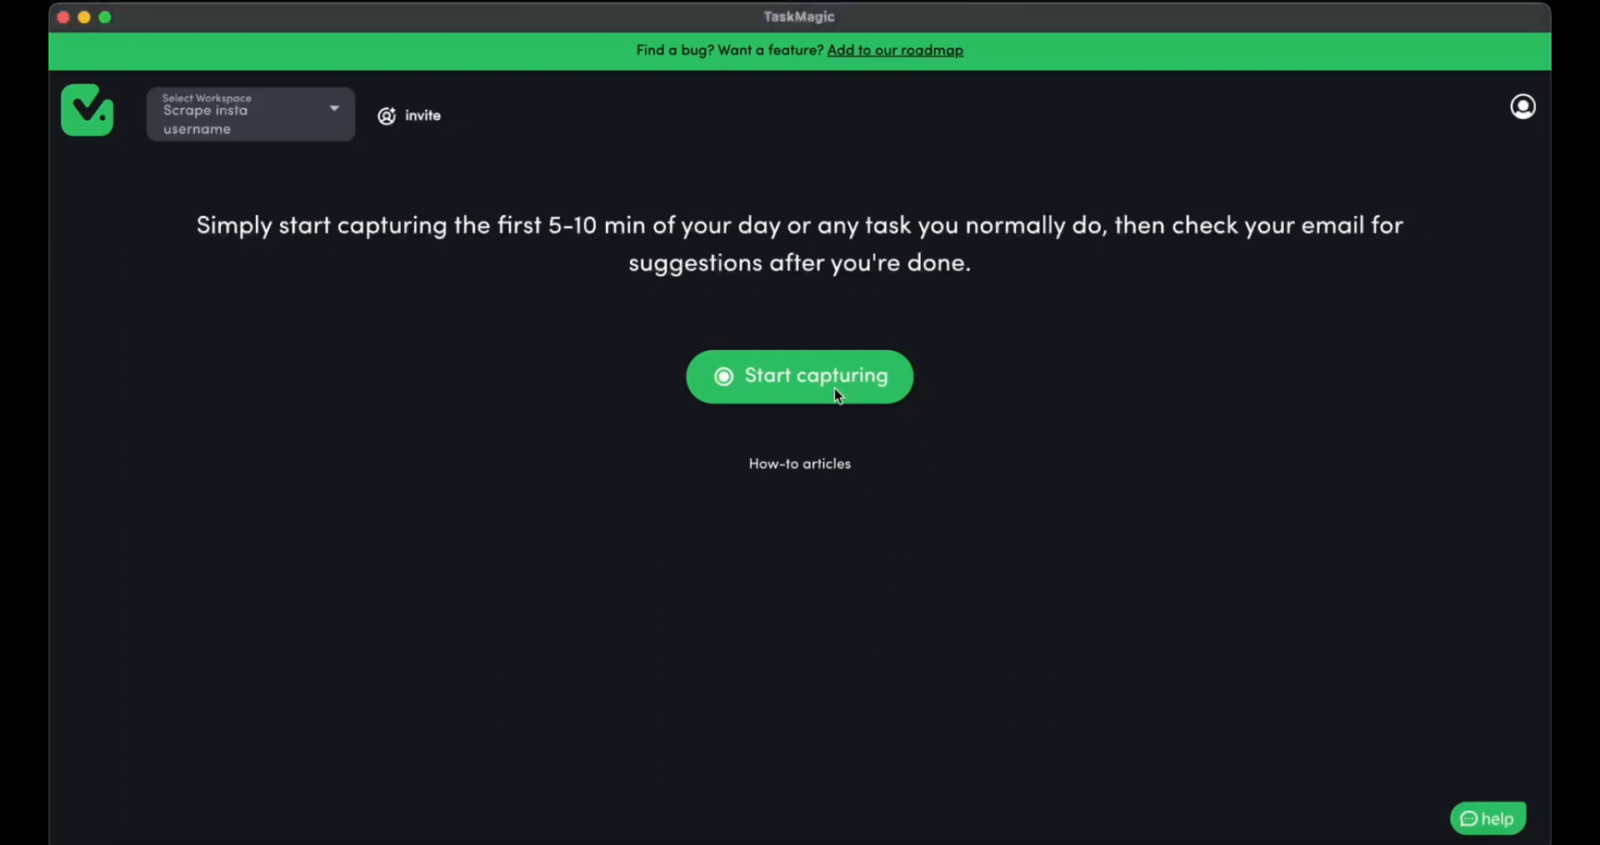
Step: Start a new capture automation and launch the step-recording browser window
{"action": "left_click", "coordinate": [799, 376]}
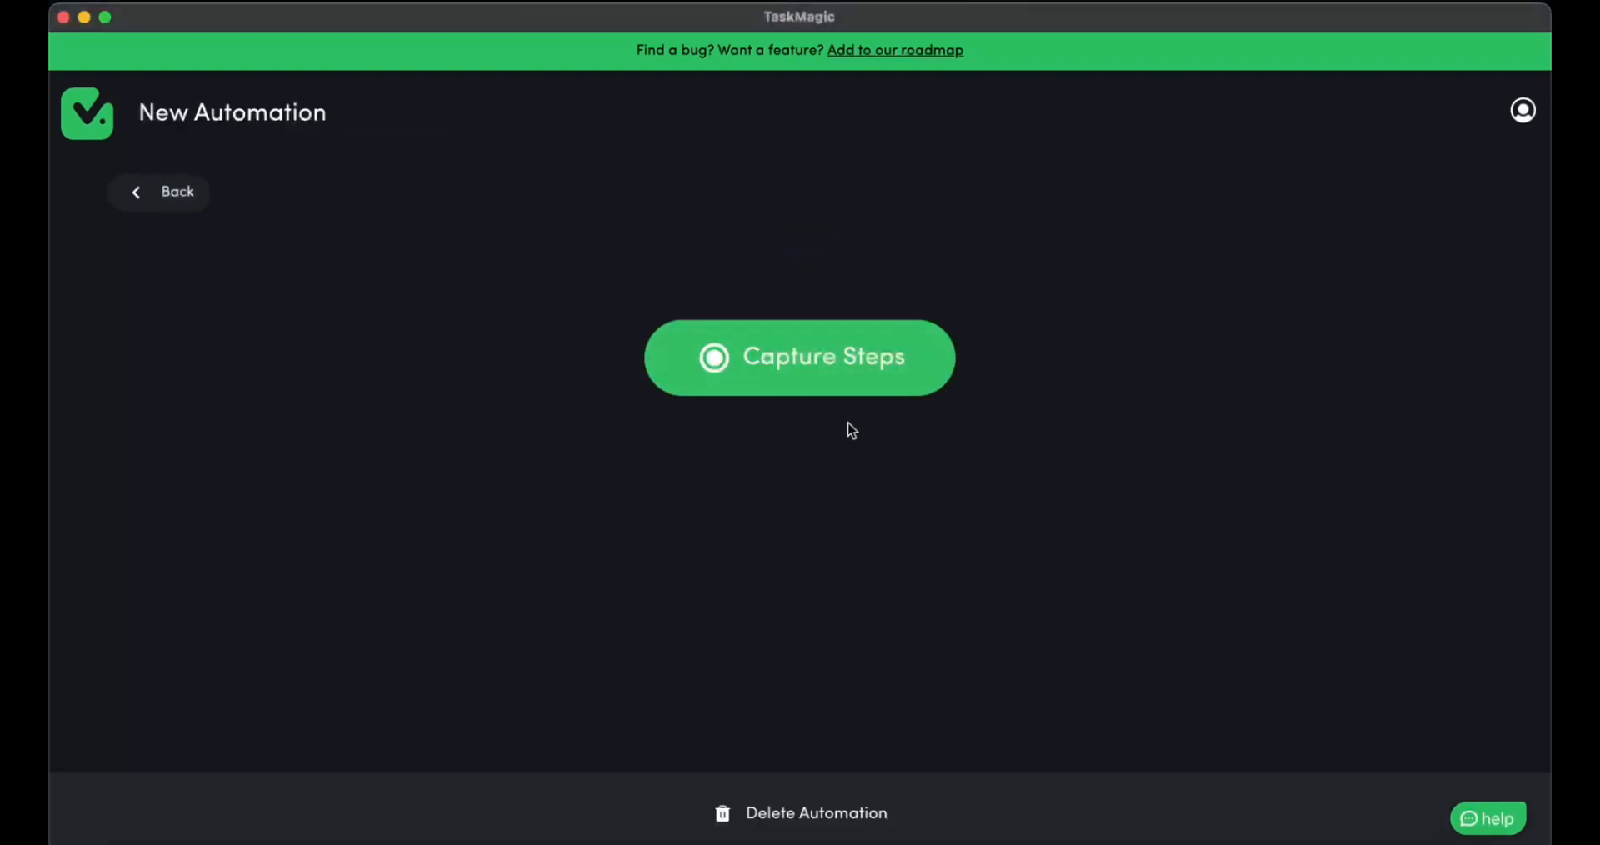
{"action": "left_click", "coordinate": [799, 358]}
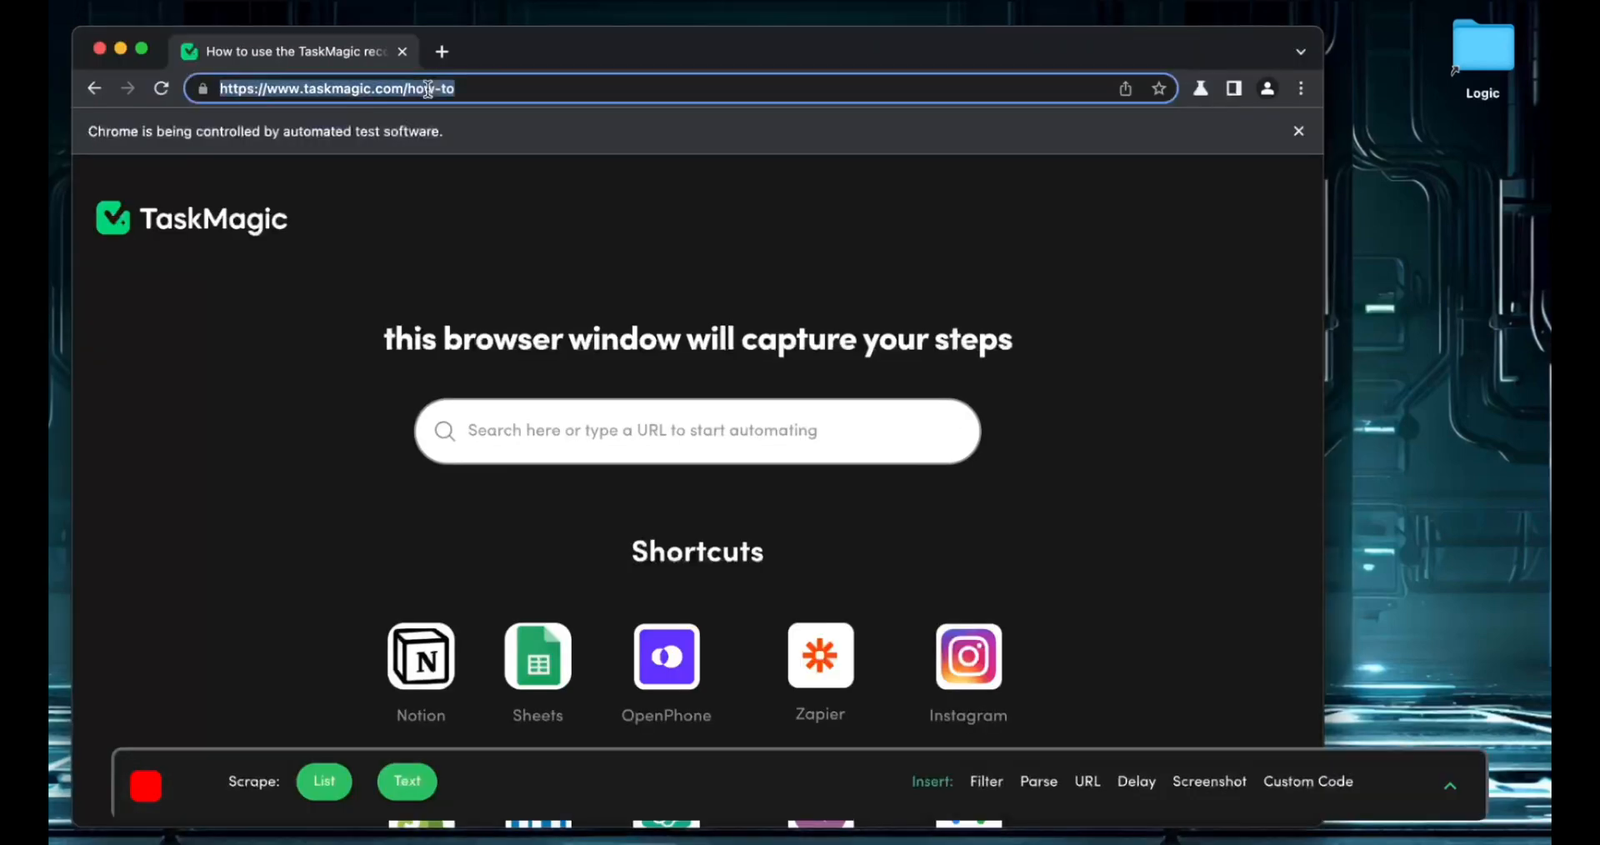
Step: Go to instagram.com and log in with the estu... account credentials
{"action": "type", "text": "instagram.com"}
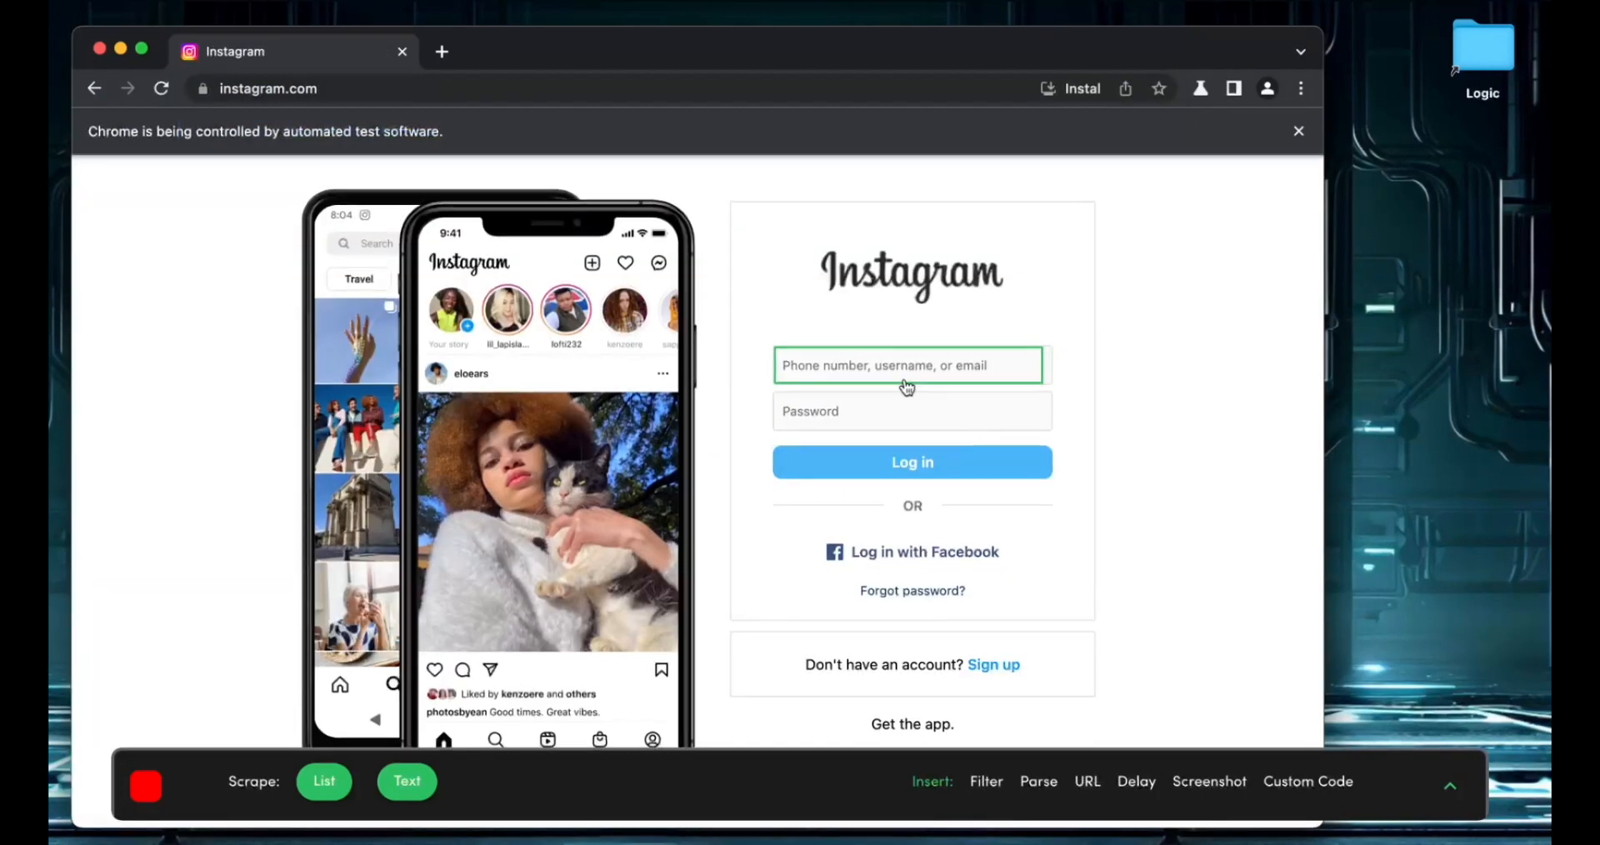
{"action": "type", "text": "estudio.fbl"}
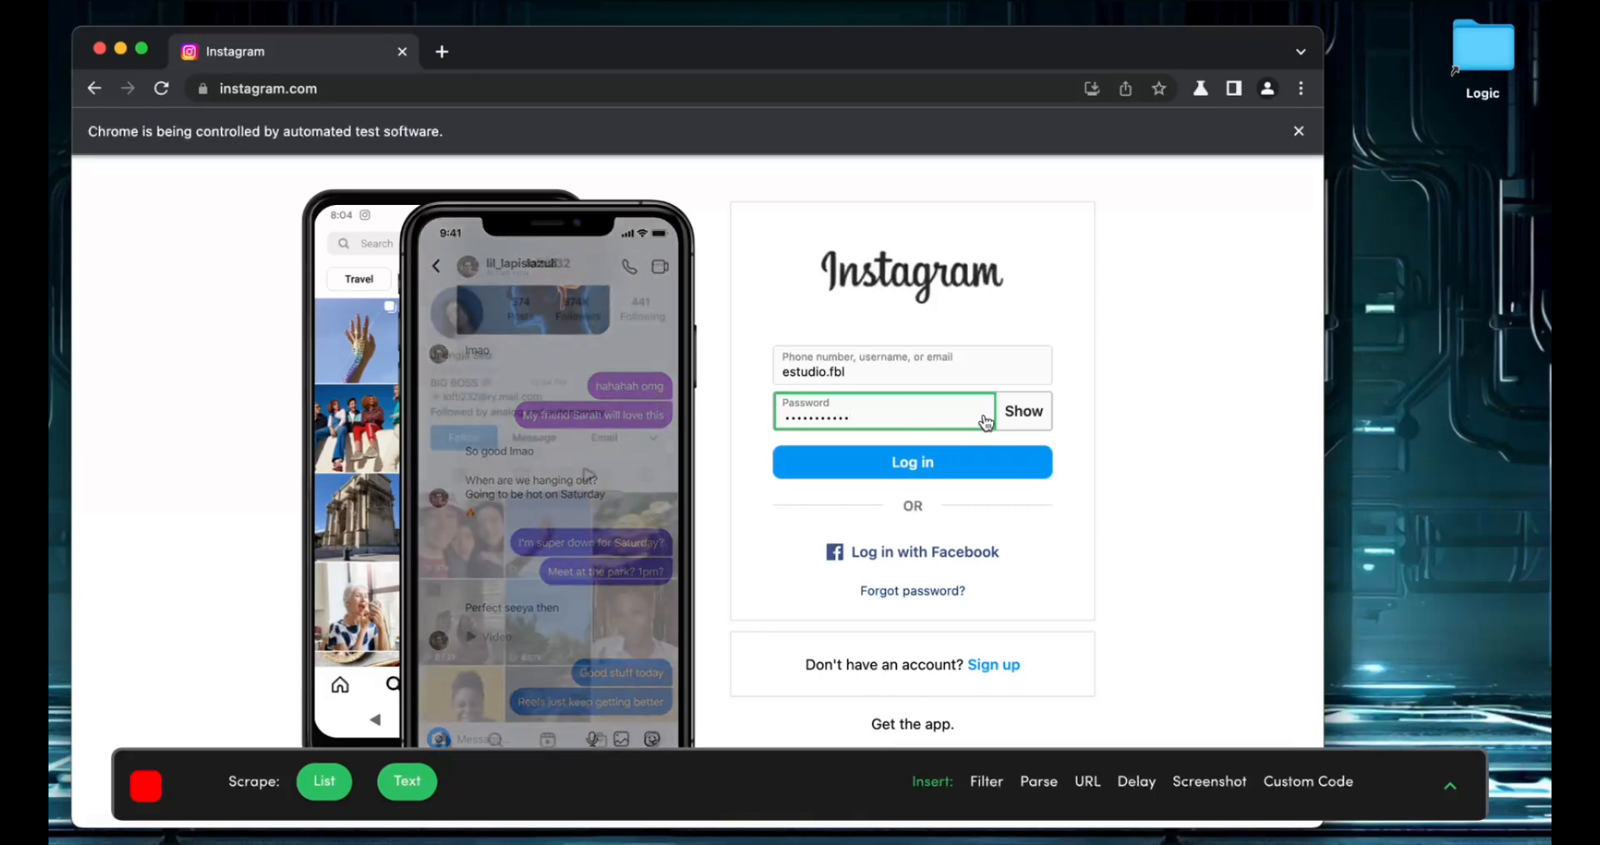
{"action": "left_click", "coordinate": [911, 461]}
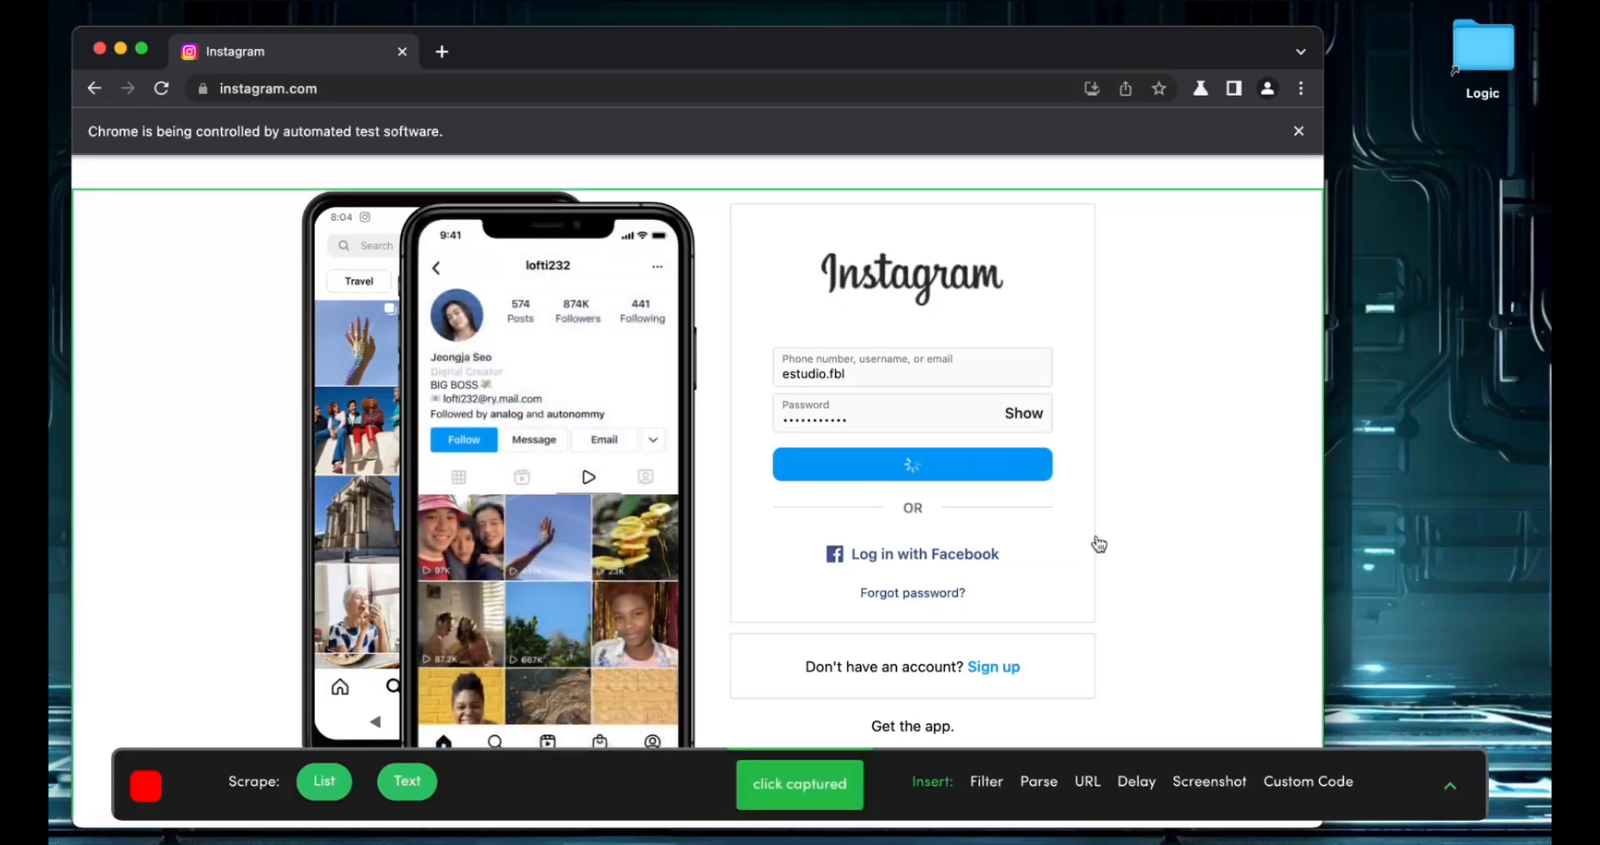
{"action": "left_click", "coordinate": [910, 464]}
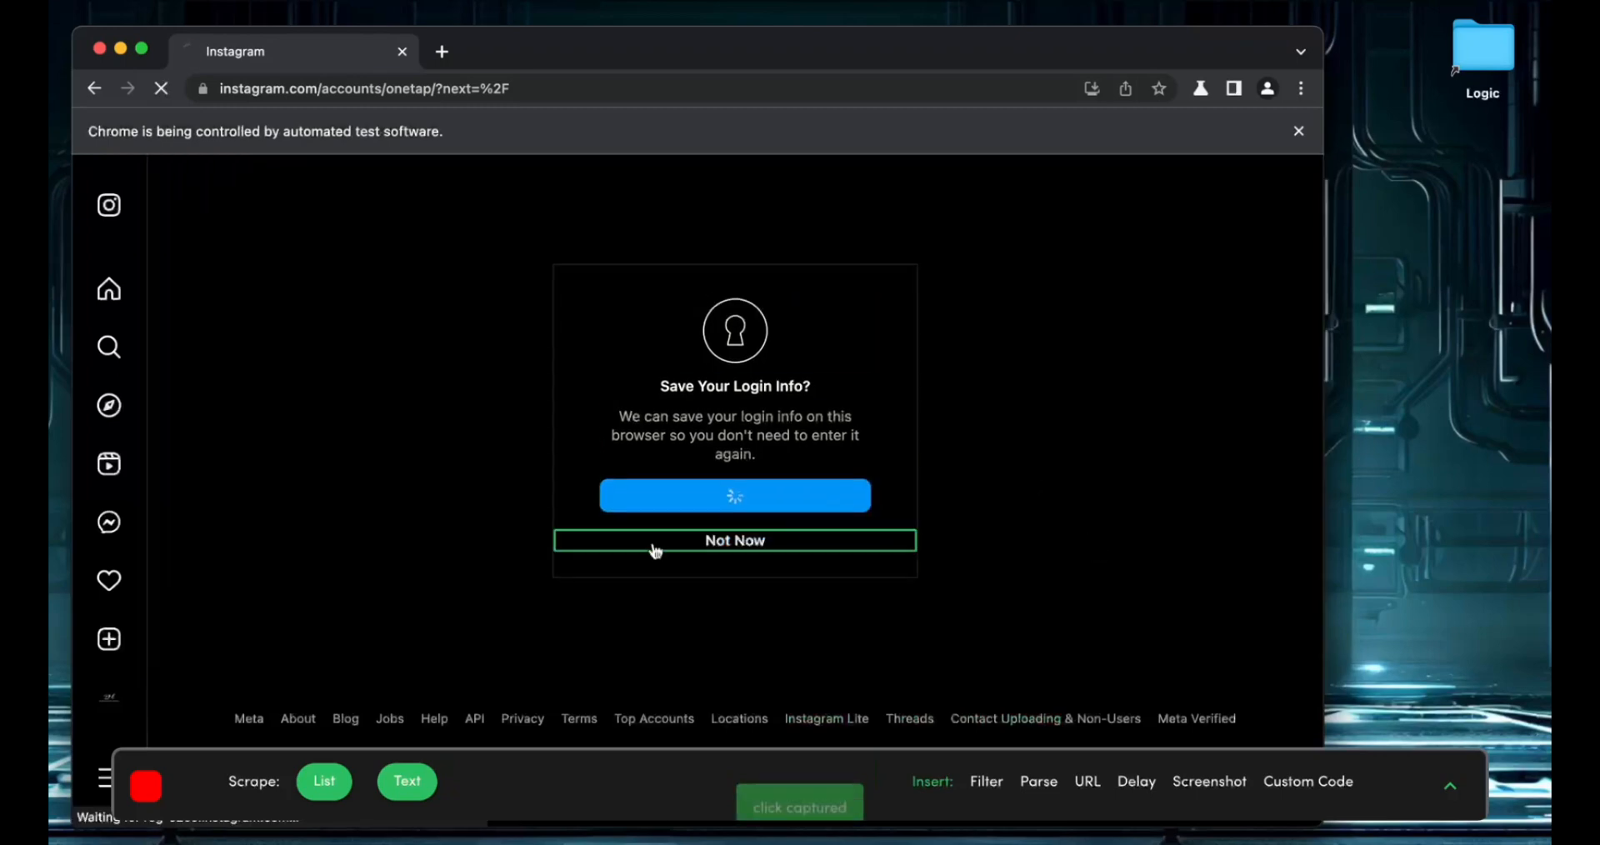
Step: Decline saving login info, turn on notifications, and allow site notifications
{"action": "left_click", "coordinate": [733, 540]}
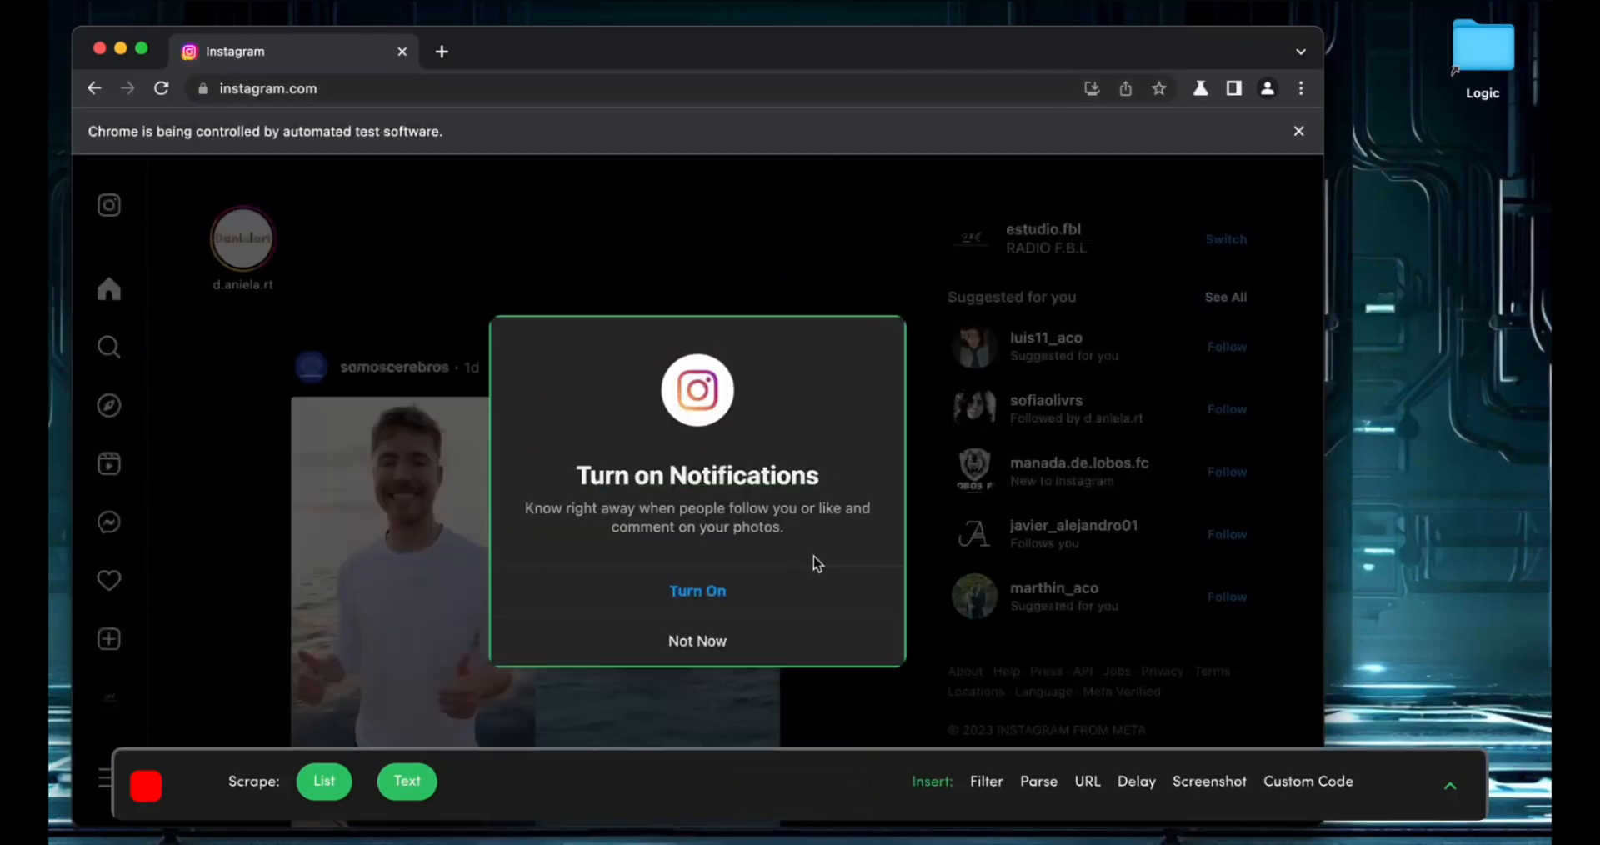
{"action": "left_click", "coordinate": [697, 591]}
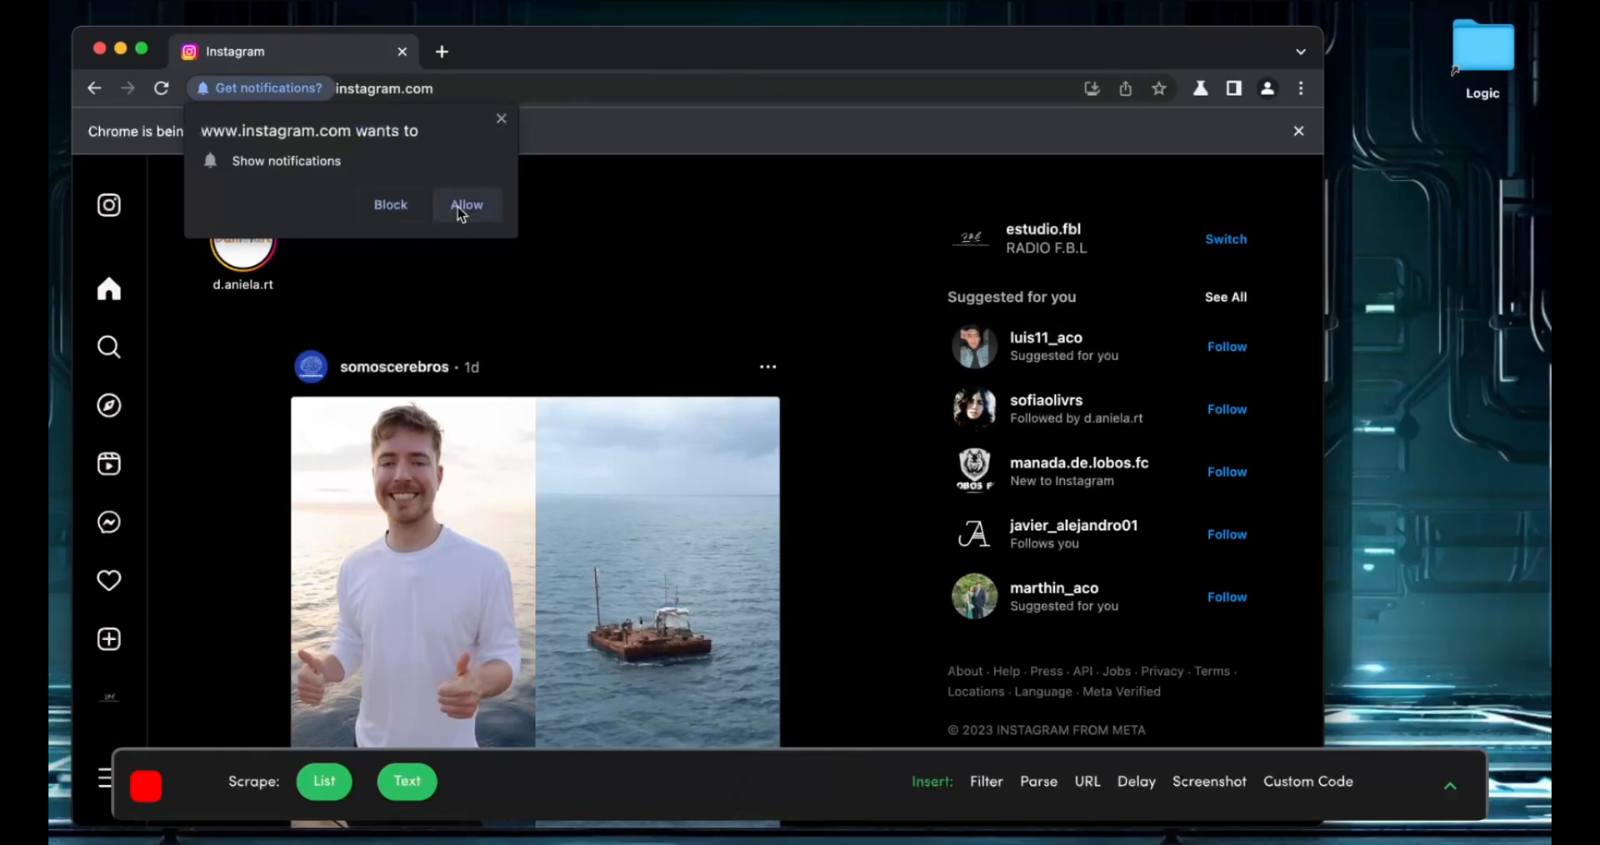
{"action": "left_click", "coordinate": [466, 205]}
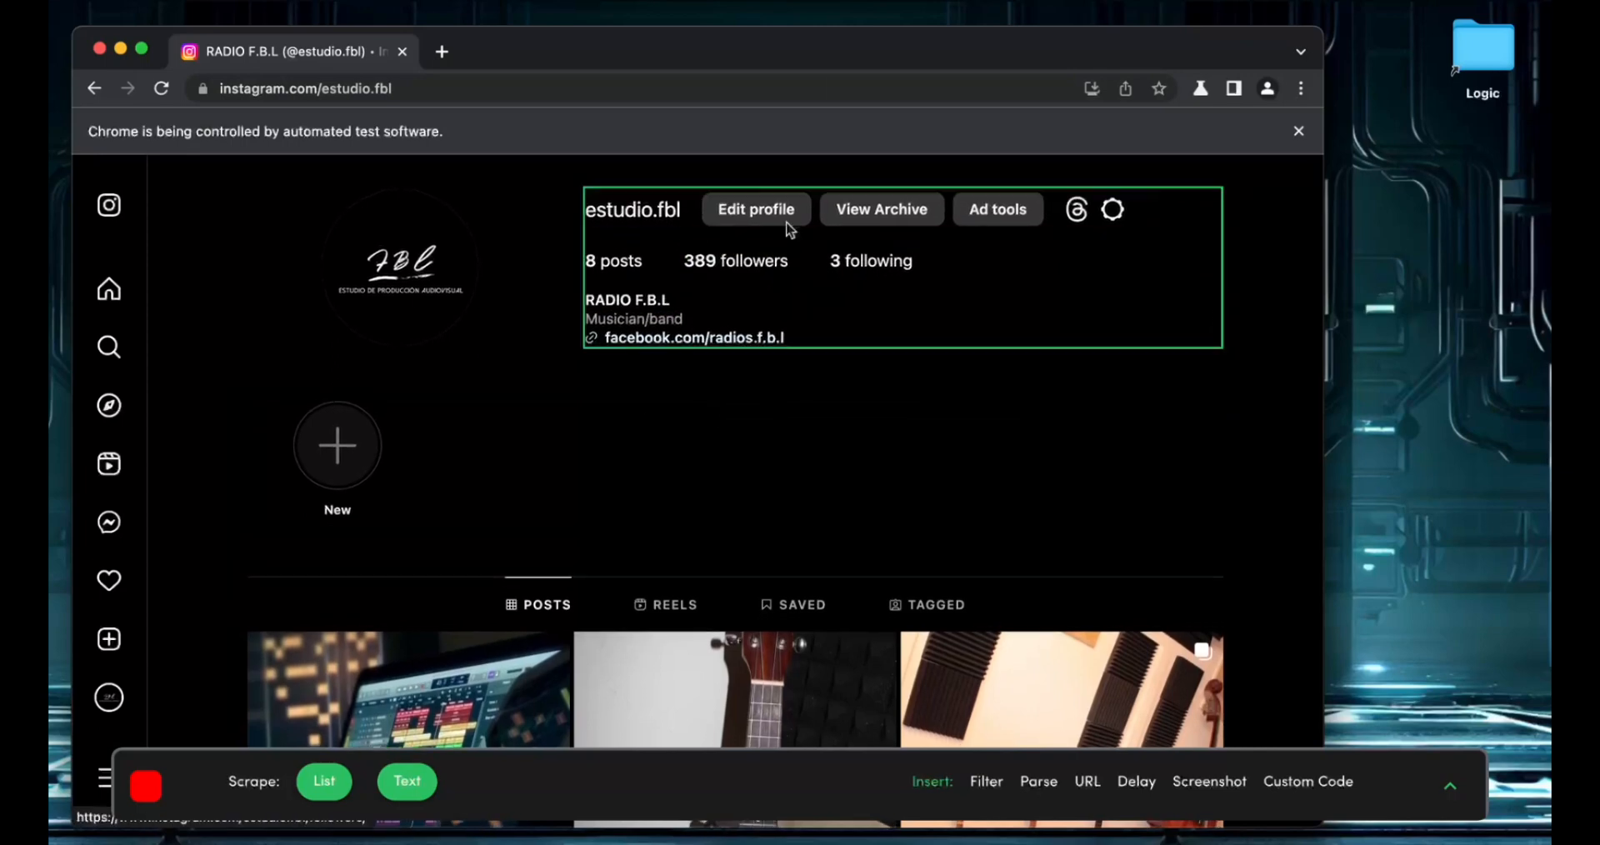
Step: Open the followers list and scrape the follower usernames as a text list
{"action": "left_click", "coordinate": [735, 259]}
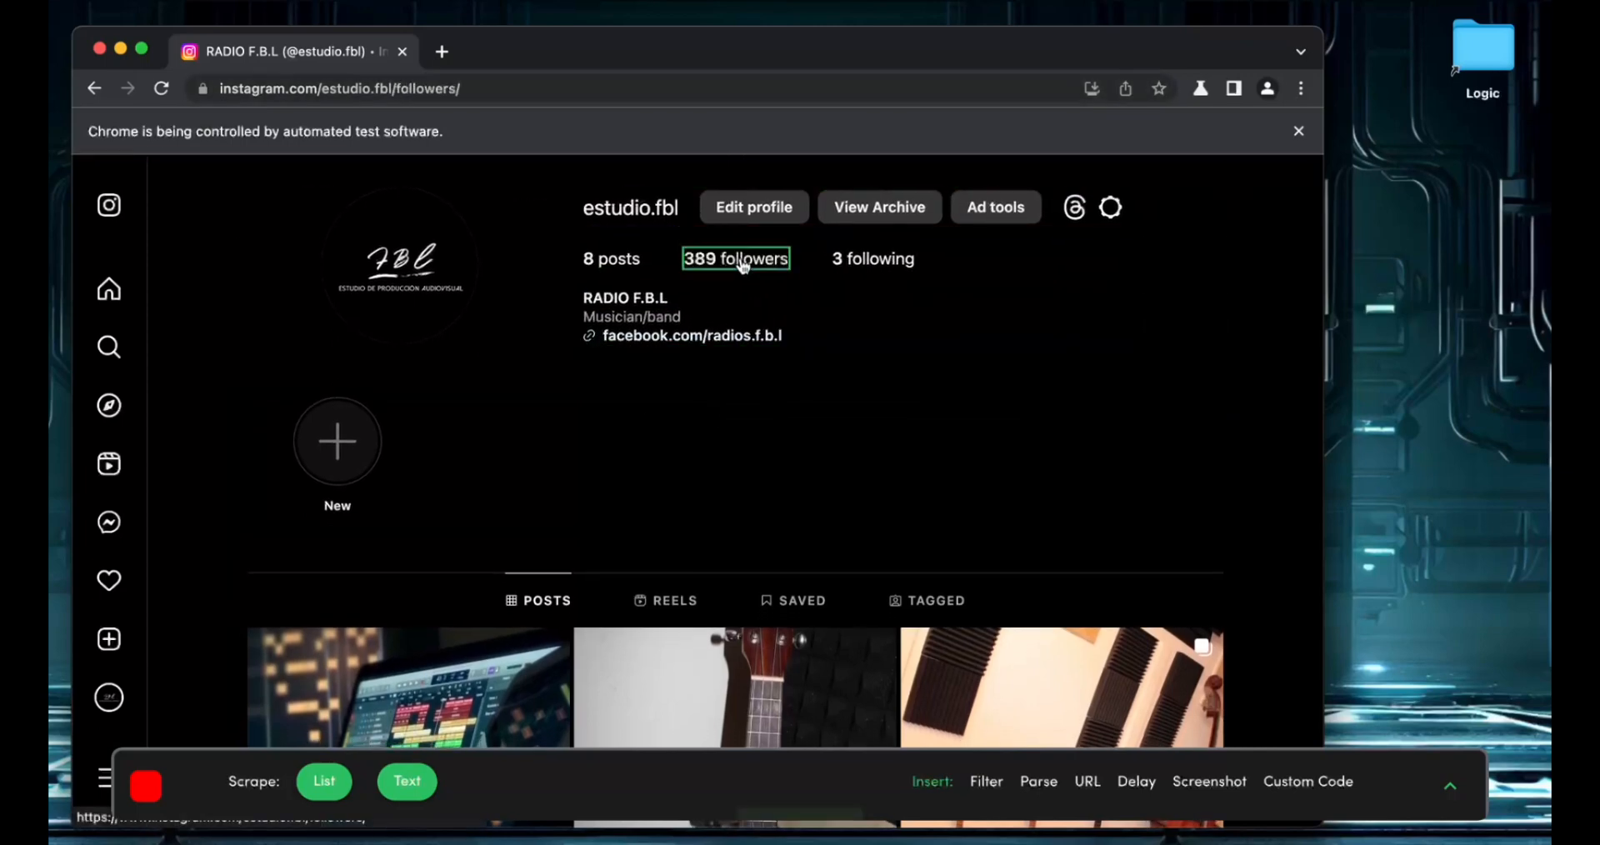
{"action": "left_click", "coordinate": [735, 258]}
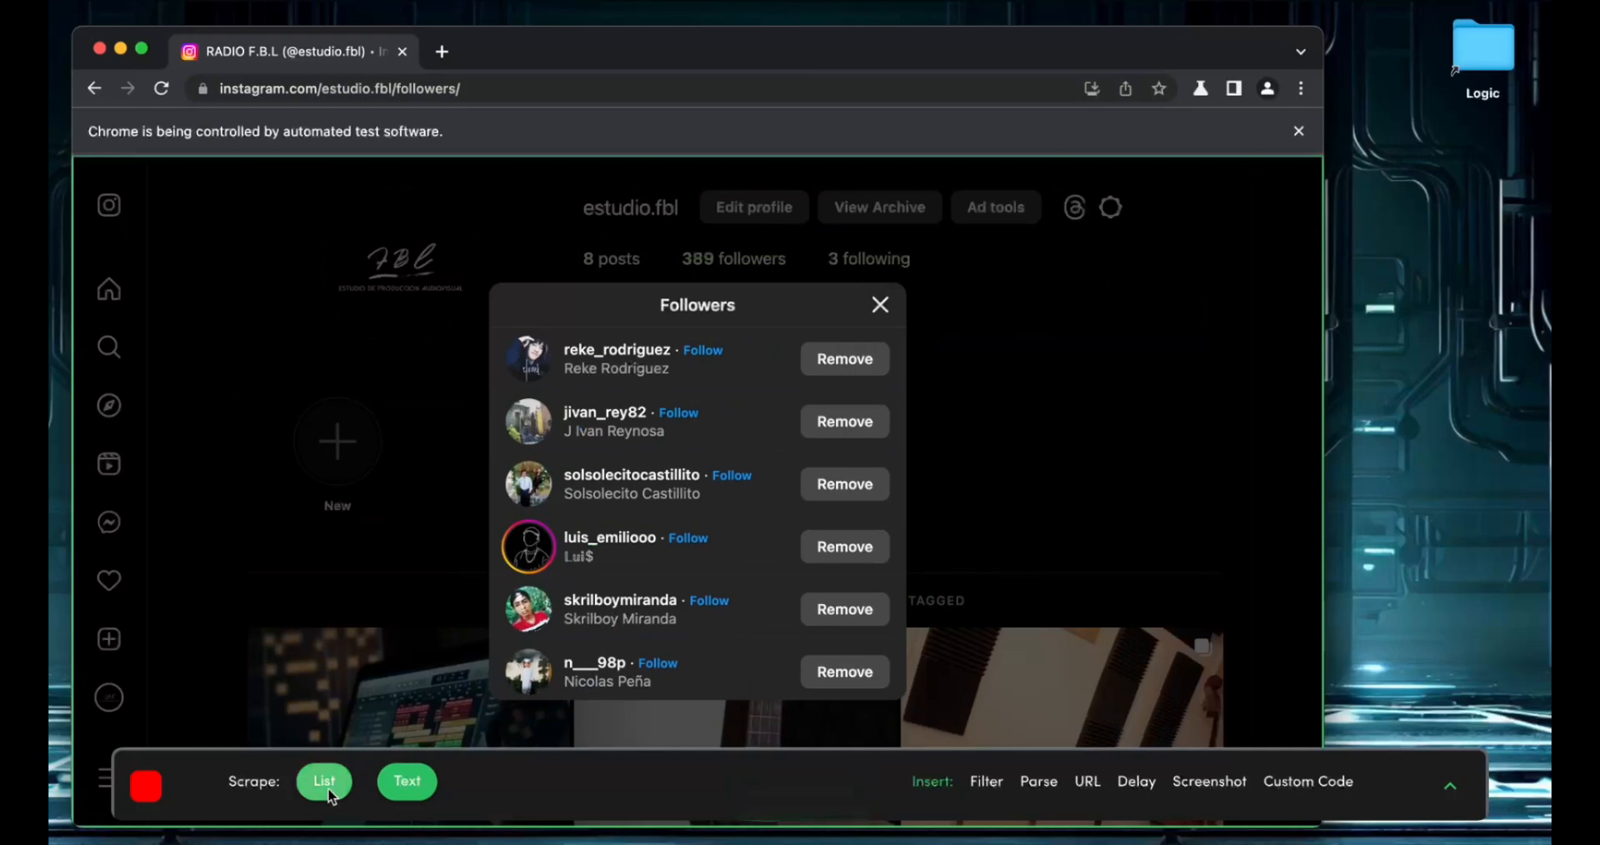
{"action": "left_click", "coordinate": [323, 781]}
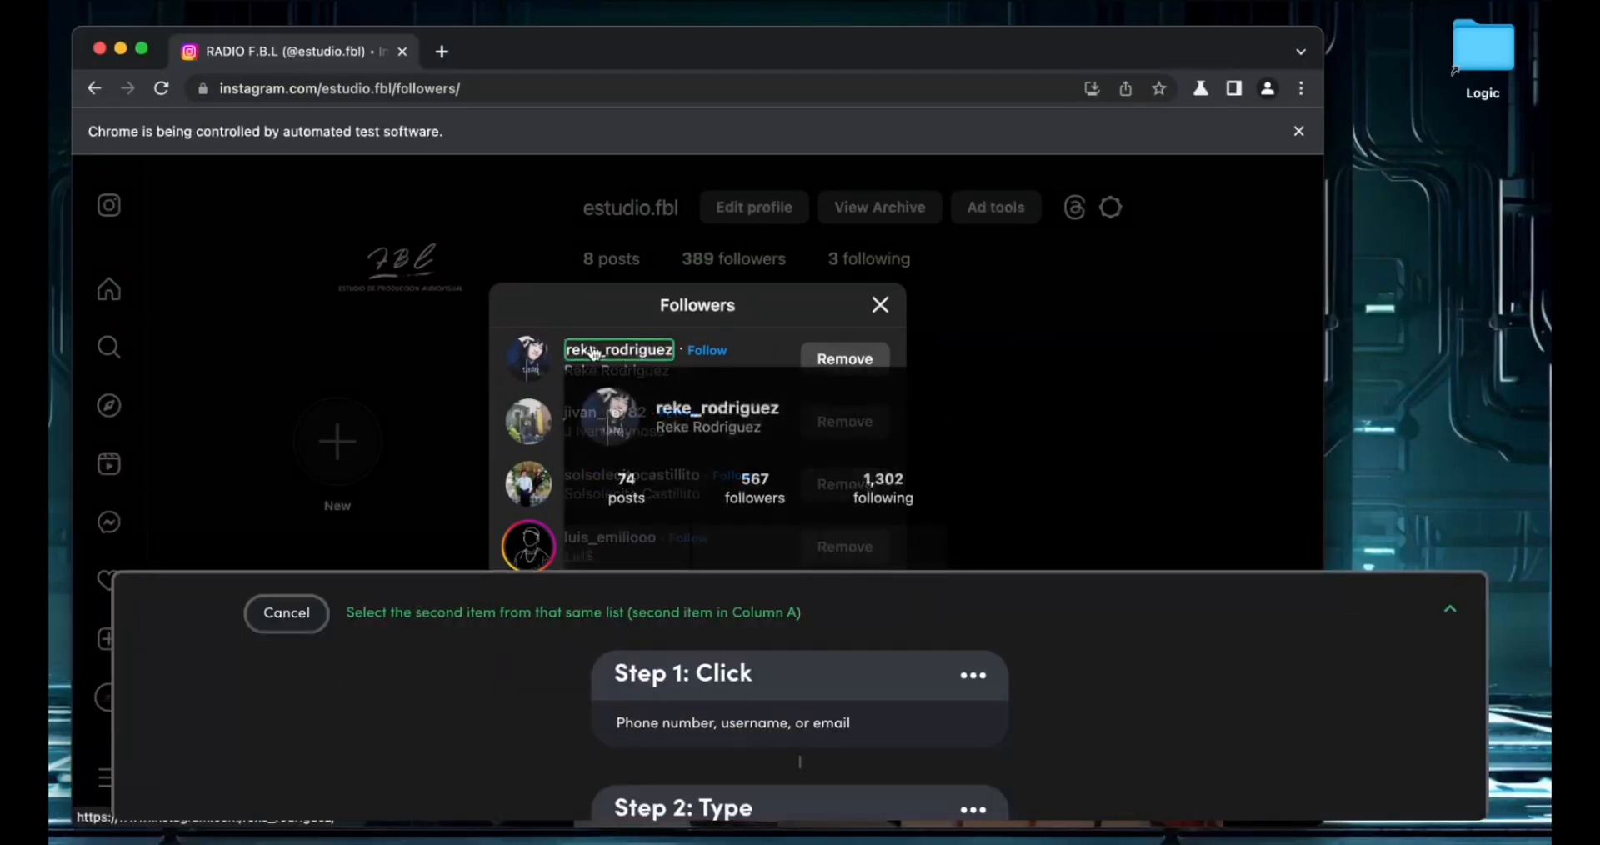
{"action": "left_click", "coordinate": [606, 412]}
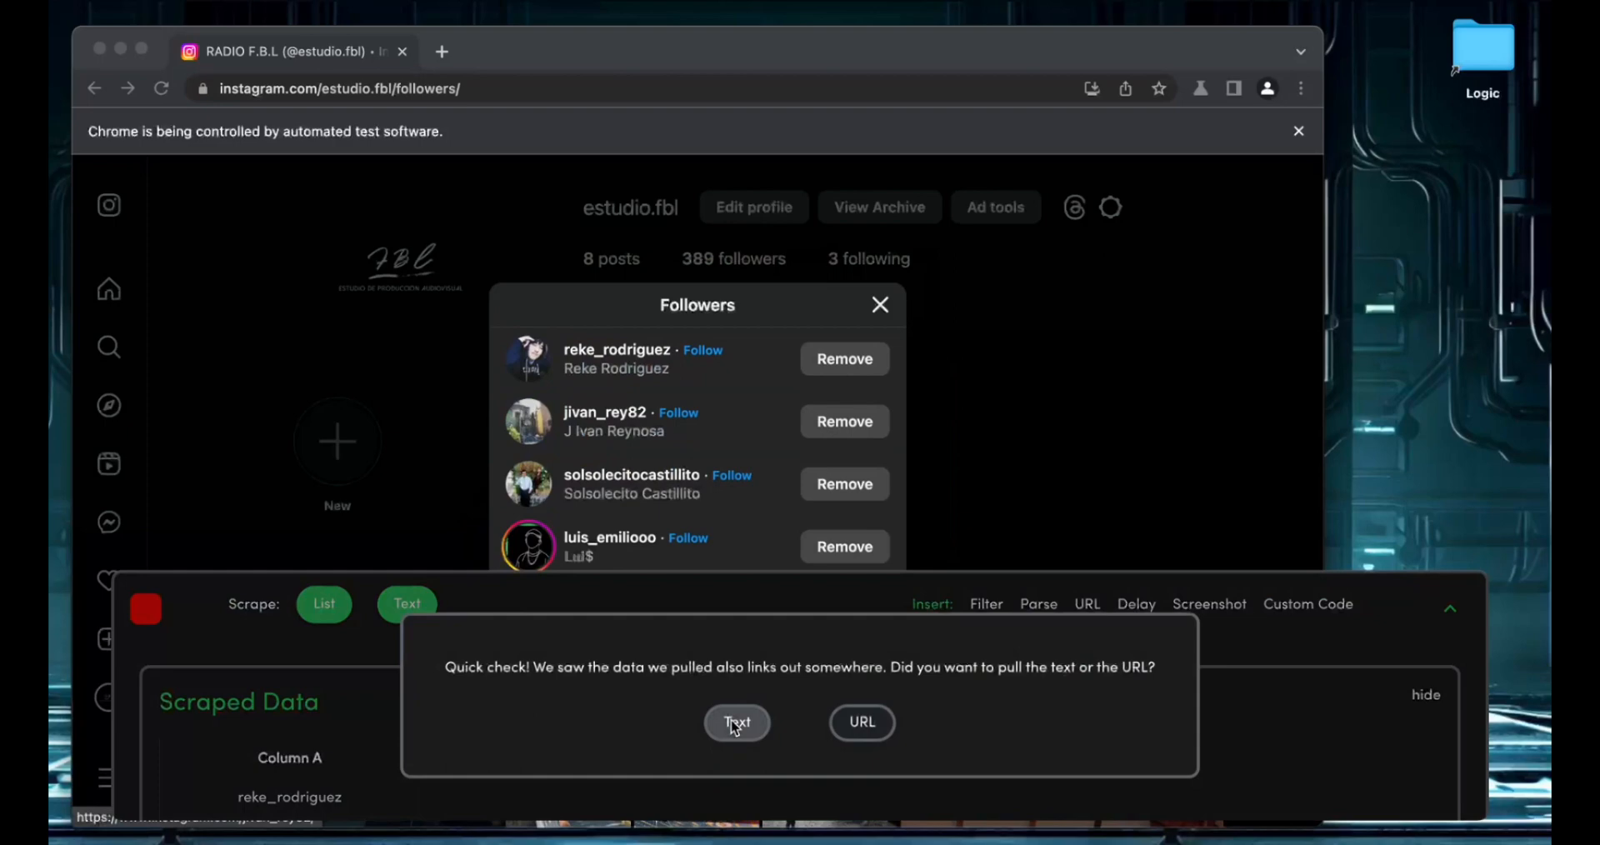
{"action": "left_click", "coordinate": [737, 722]}
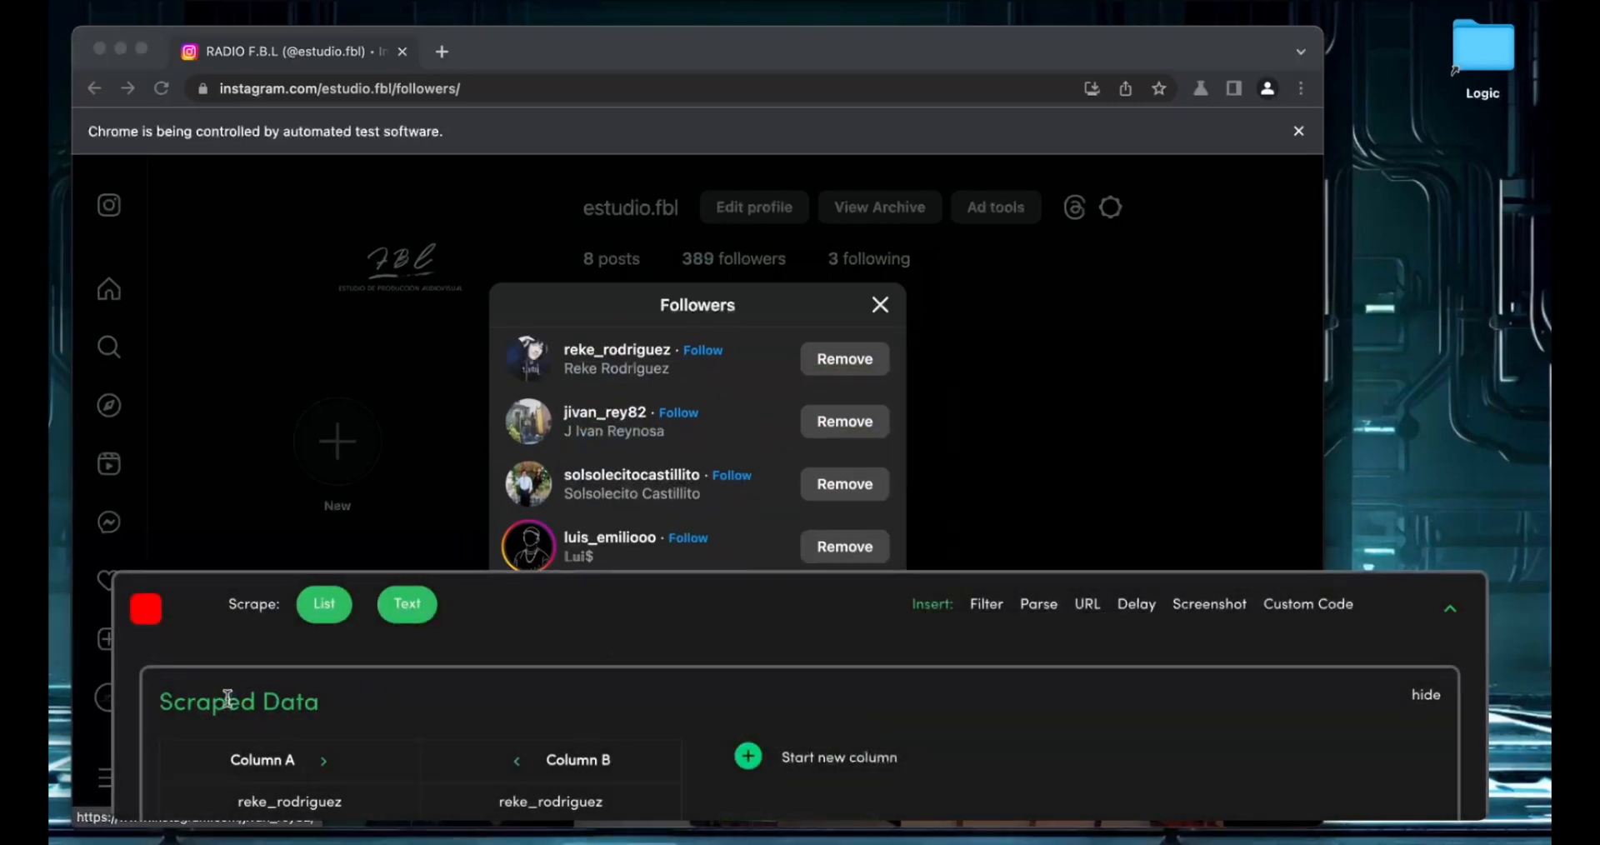
{"action": "left_click", "coordinate": [323, 603]}
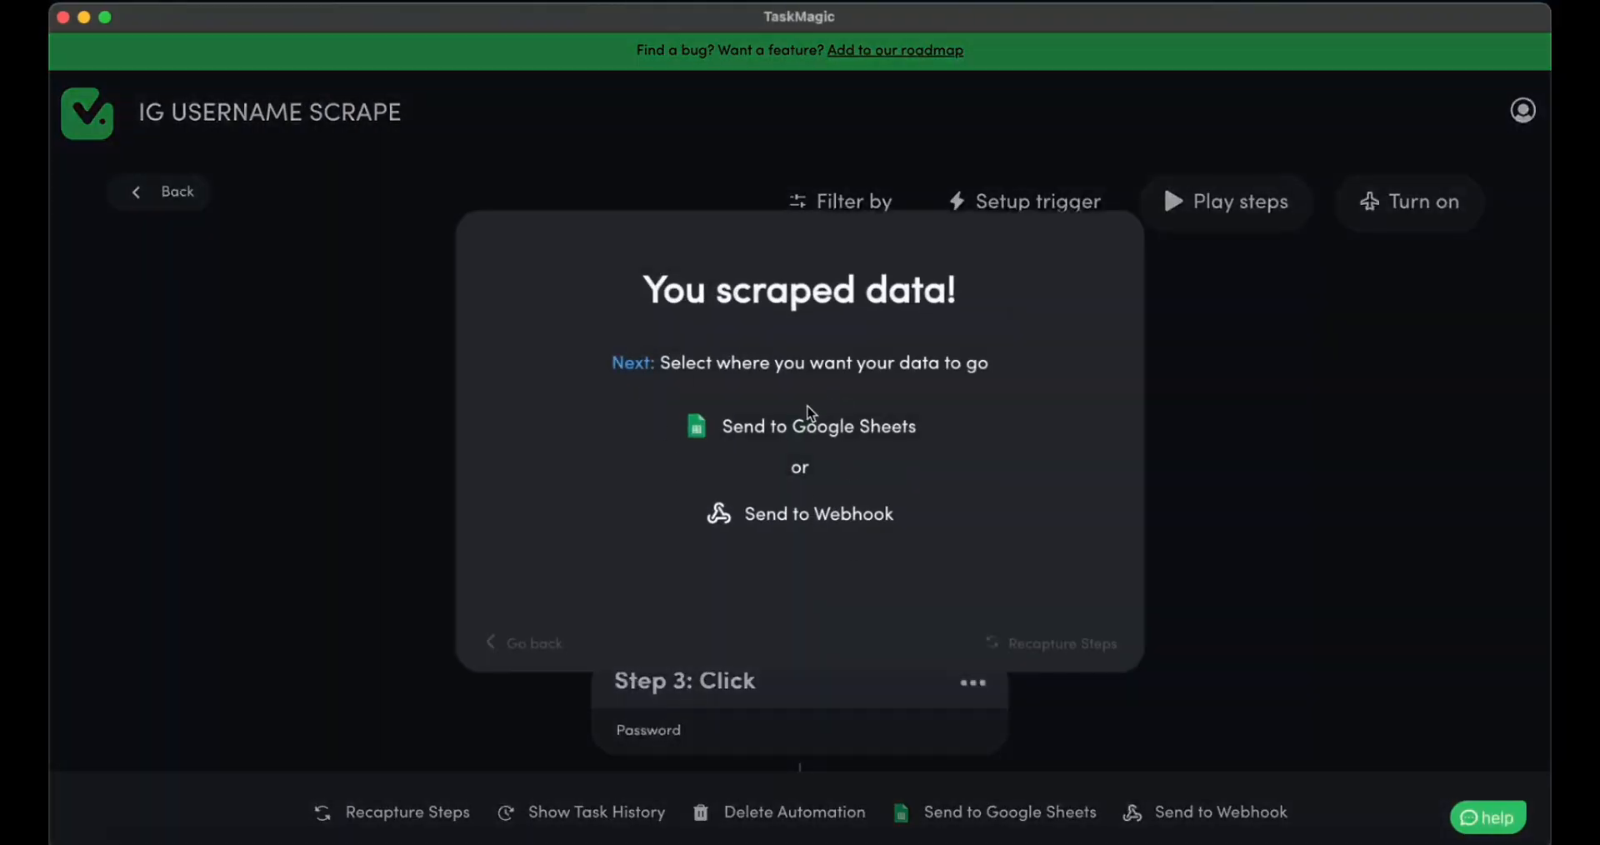
Step: Send the scraped data to Google Sheets, copying the sharing email address
{"action": "left_click", "coordinate": [819, 426]}
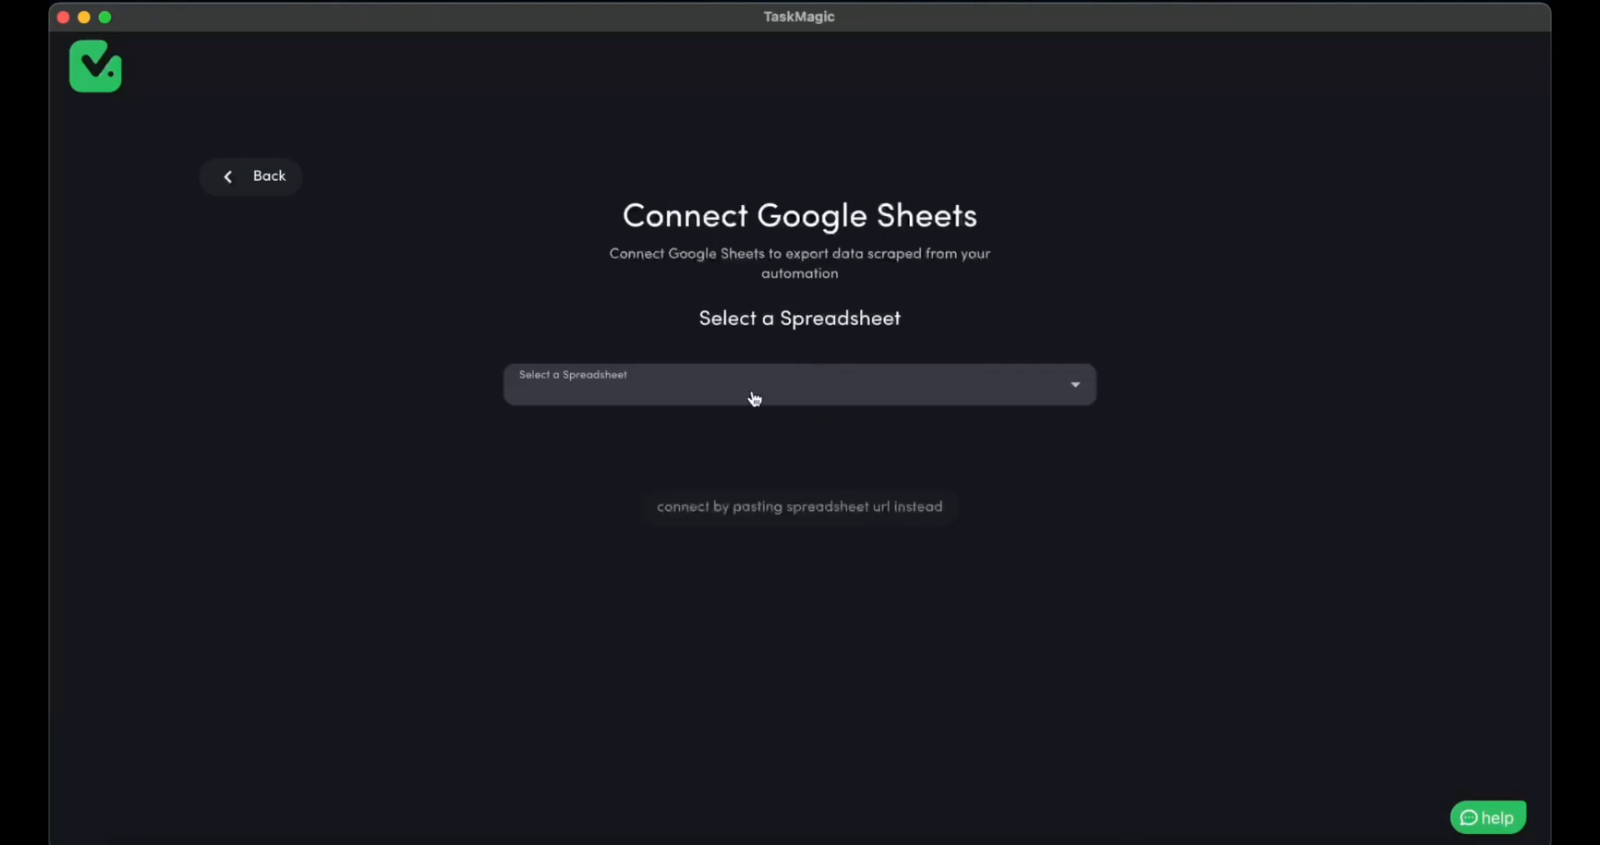
{"action": "mouse_move", "coordinate": [884, 467]}
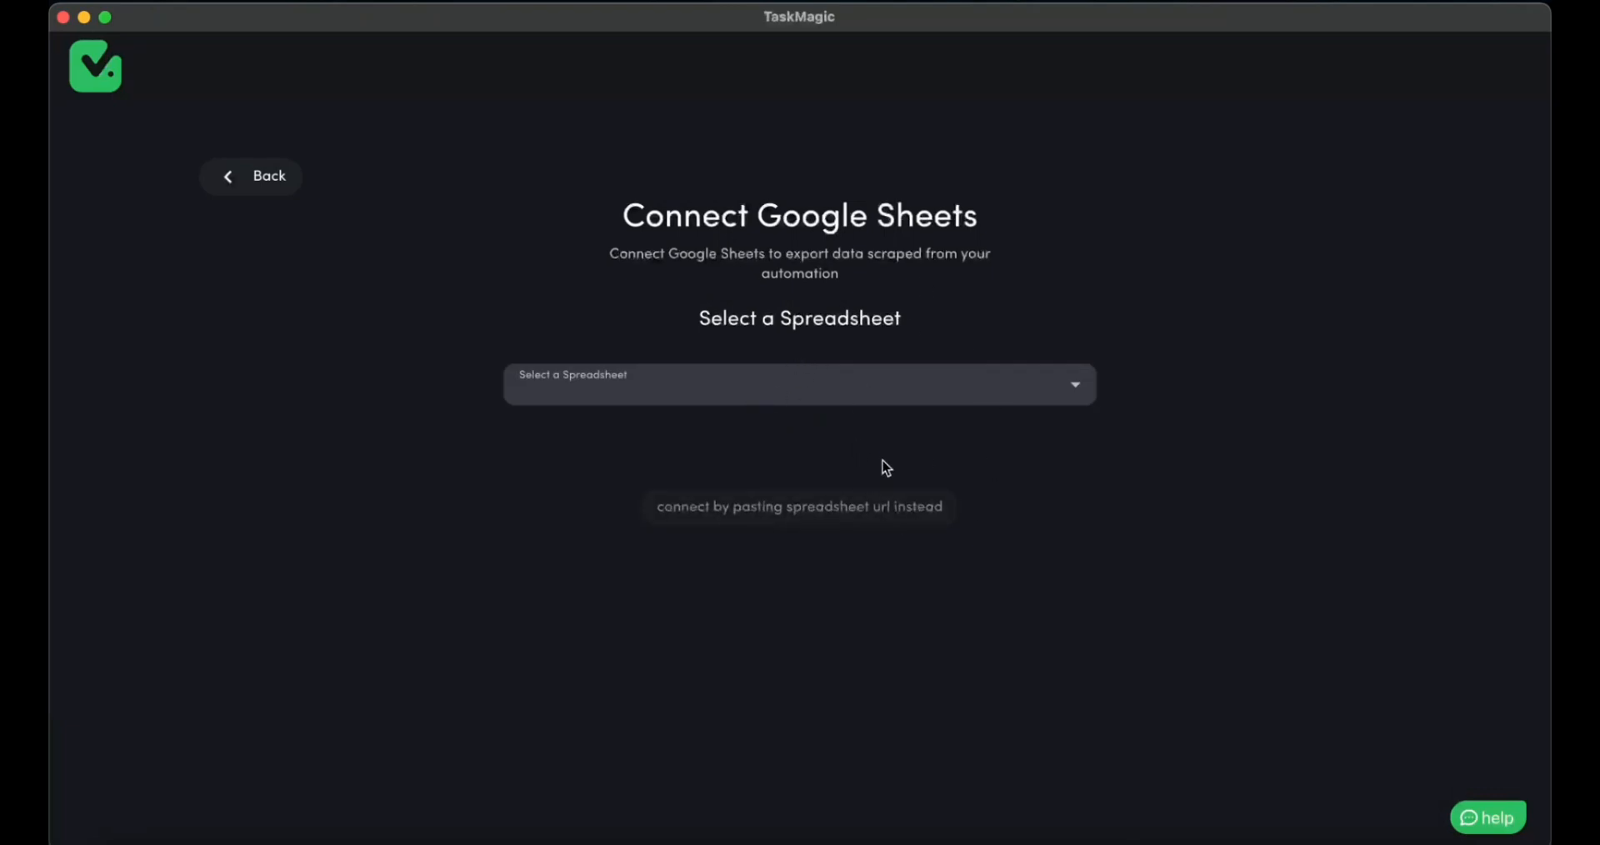
{"action": "left_click", "coordinate": [799, 506]}
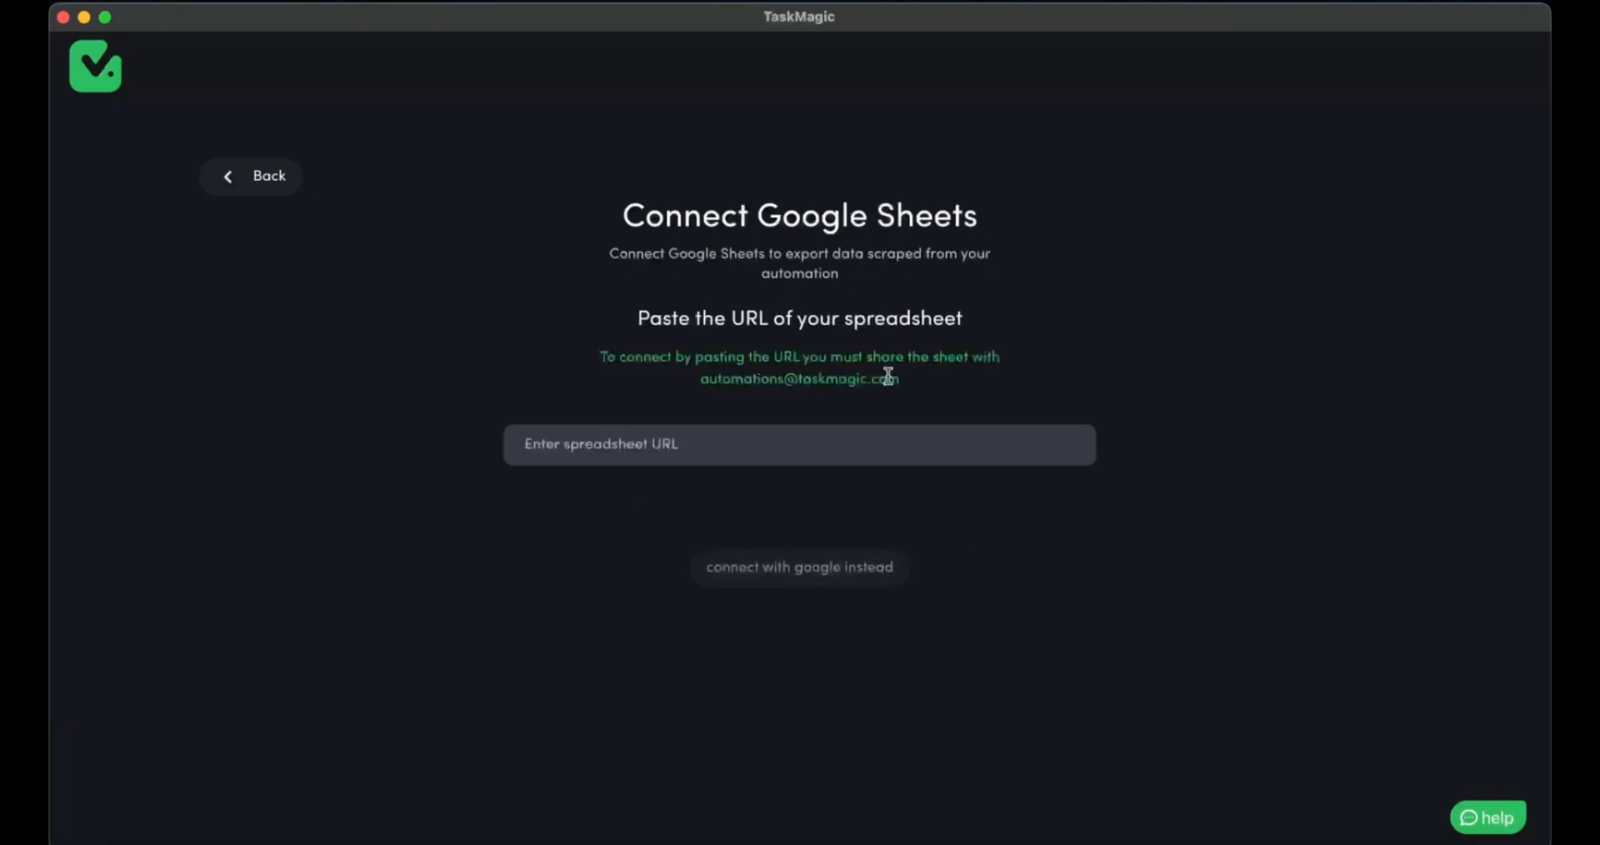
{"action": "double_click", "coordinate": [798, 378]}
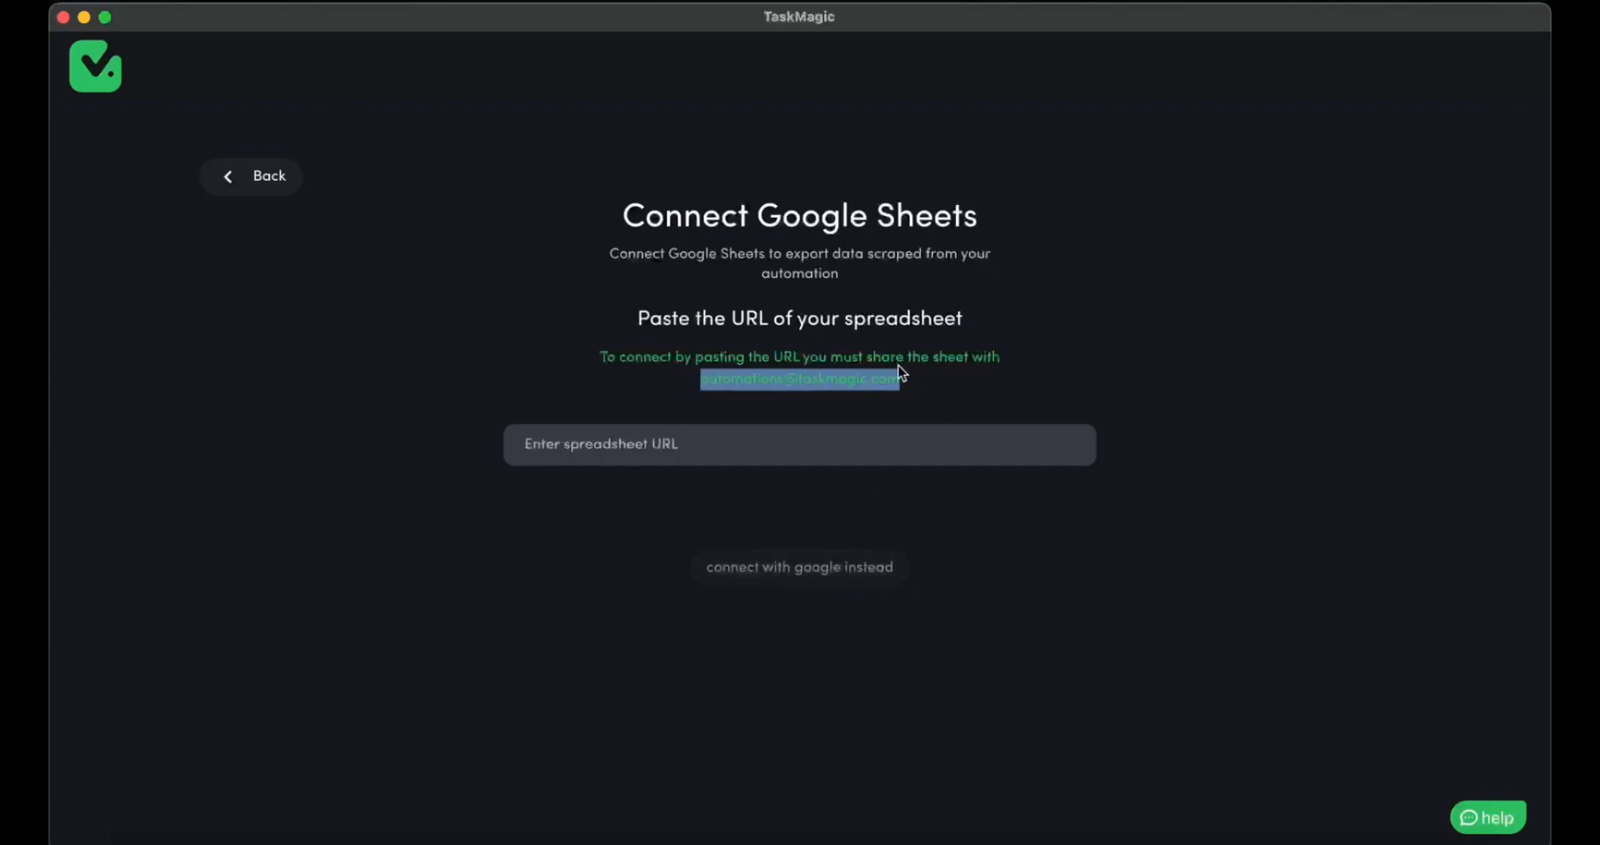
{"action": "left_click", "coordinate": [799, 444]}
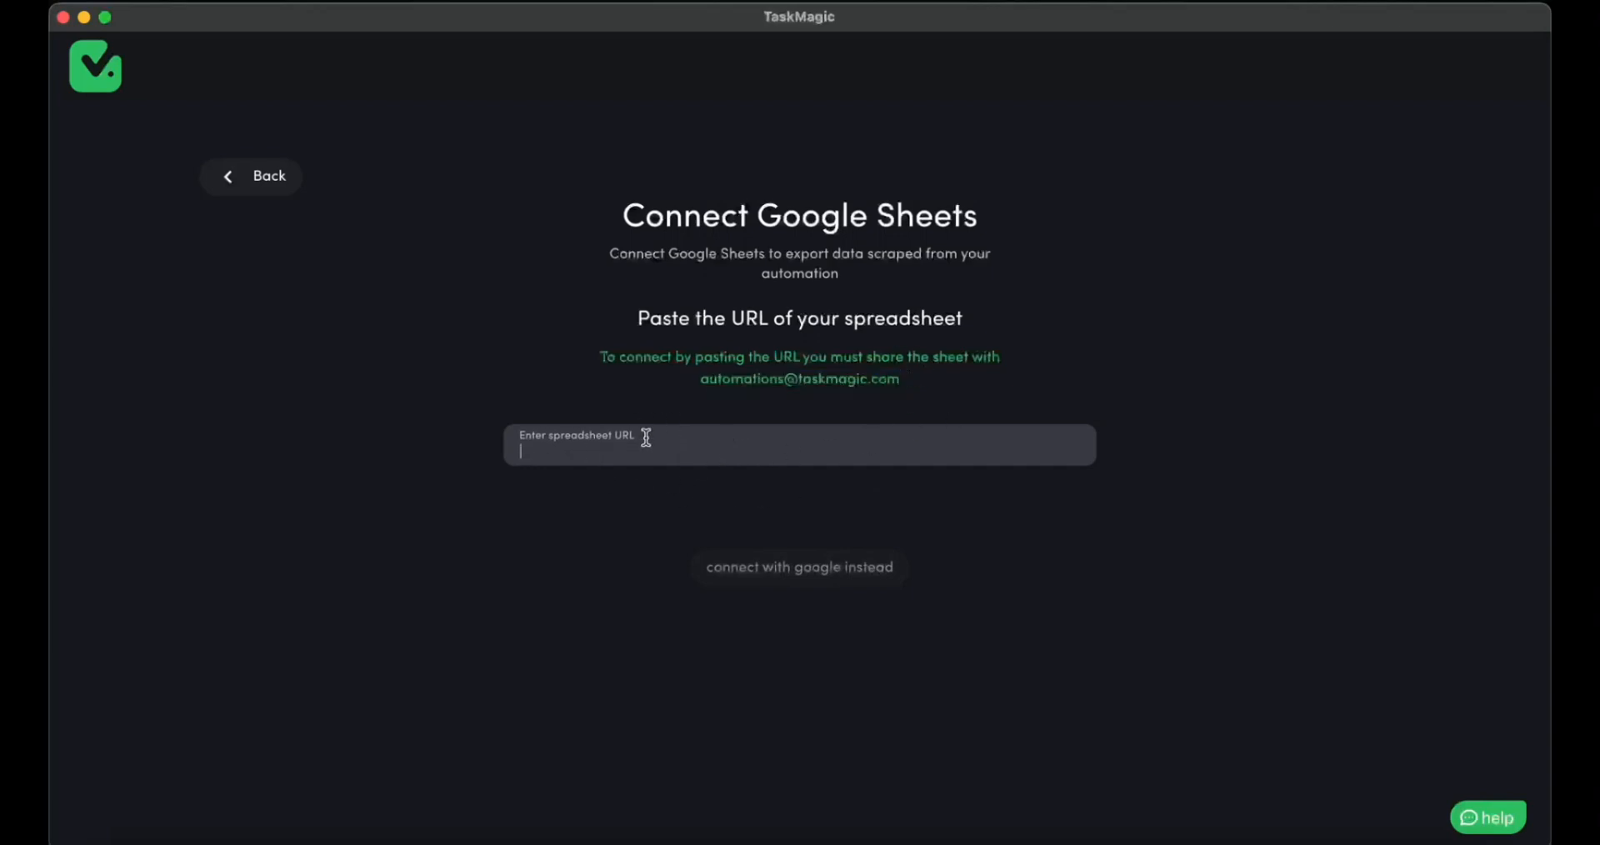
Step: Select the Instagram competitors spreadsheet and Sheet1, then accept its detected headers
{"action": "left_click", "coordinate": [799, 567]}
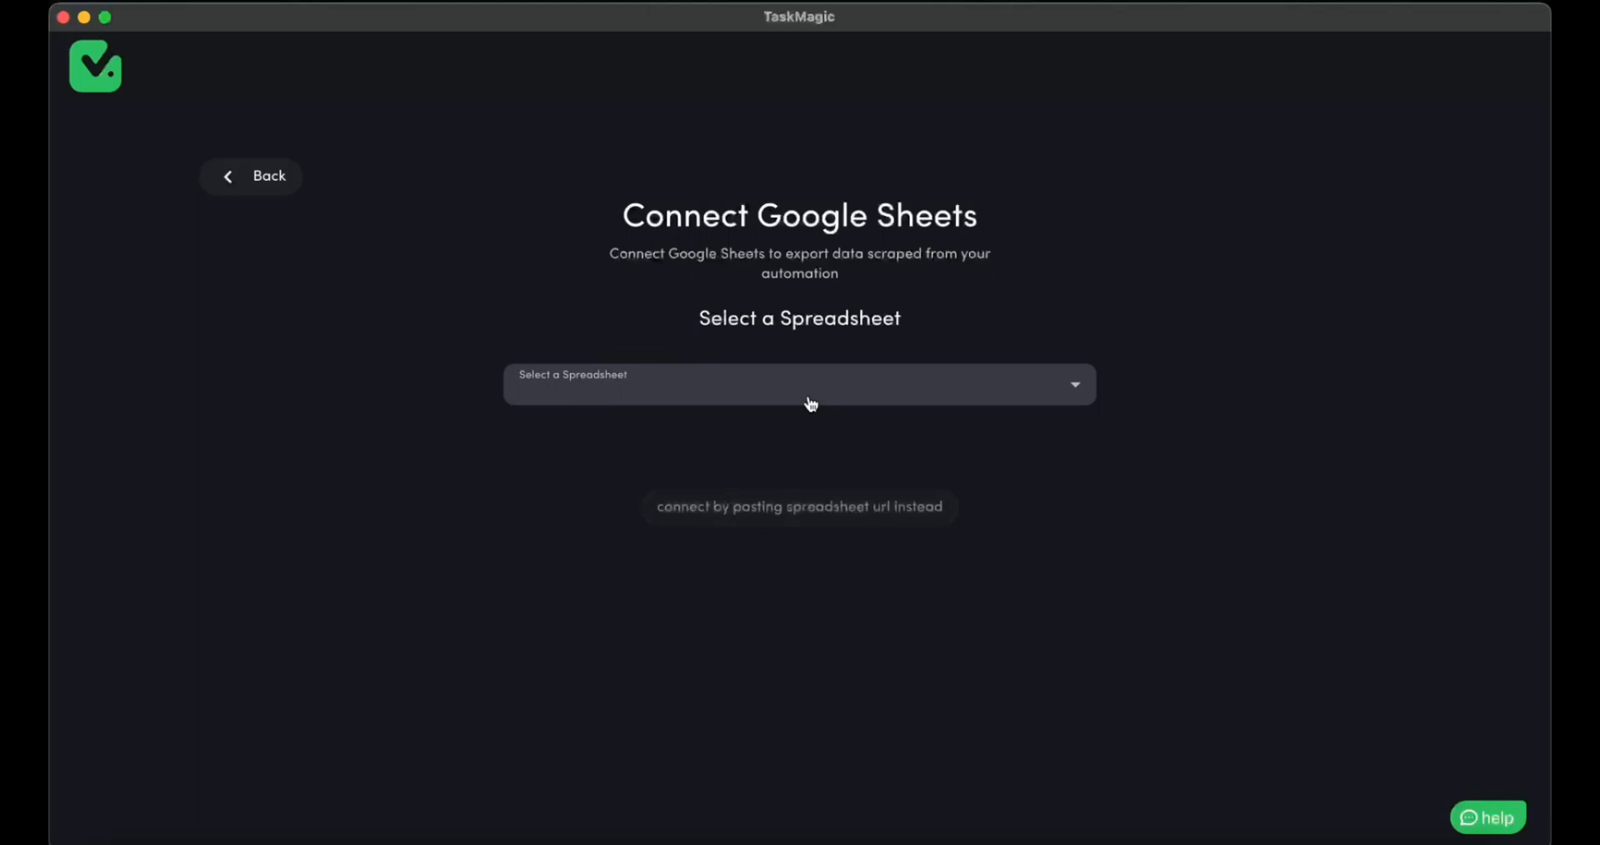
{"action": "left_click", "coordinate": [799, 383]}
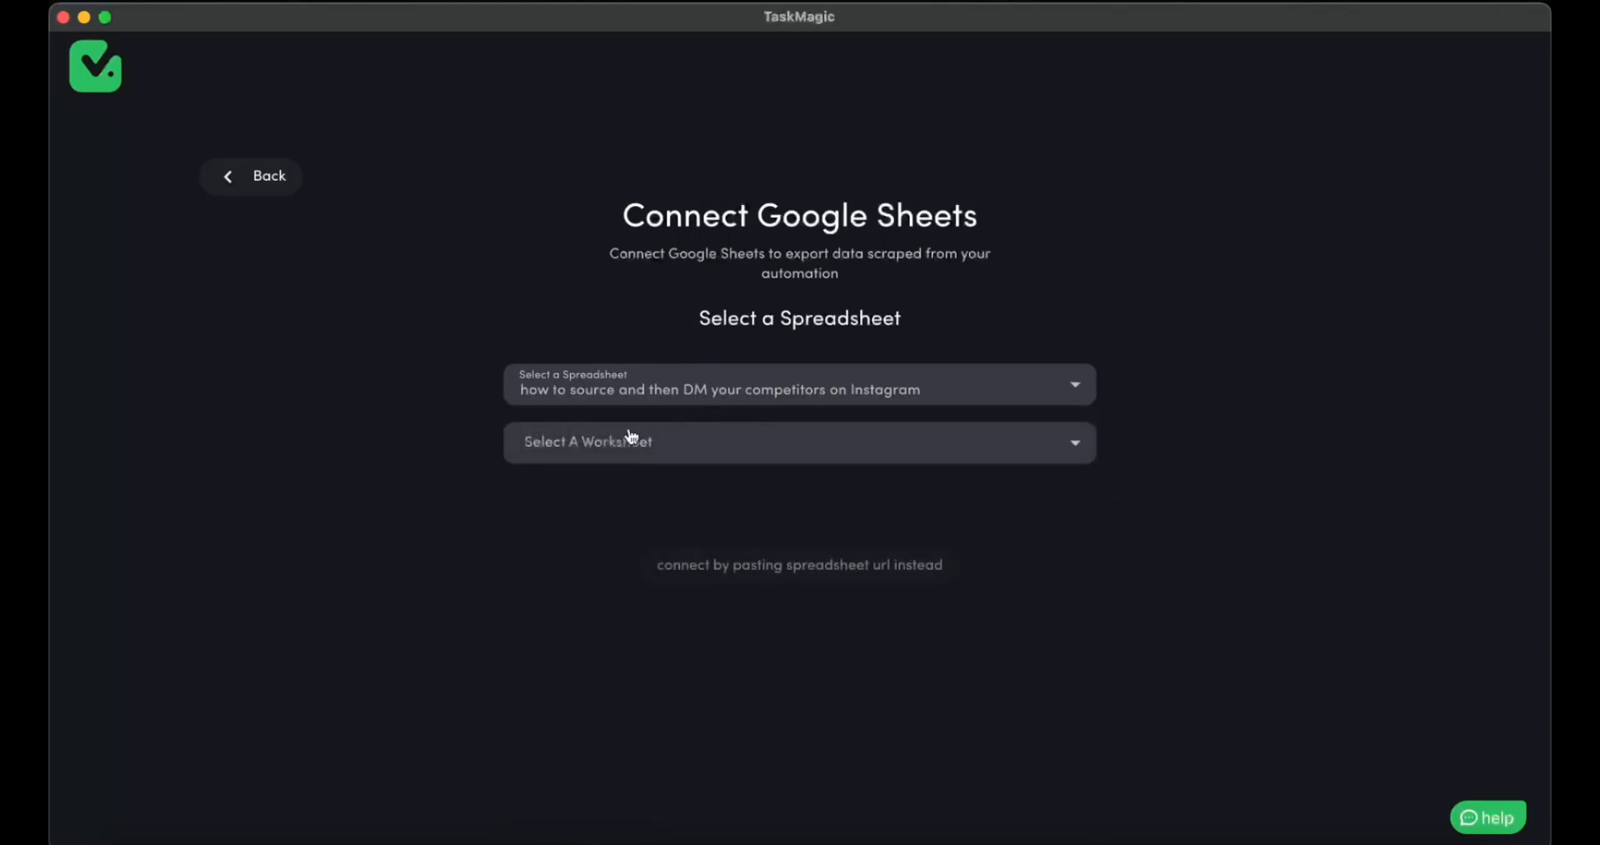
{"action": "left_click", "coordinate": [799, 441]}
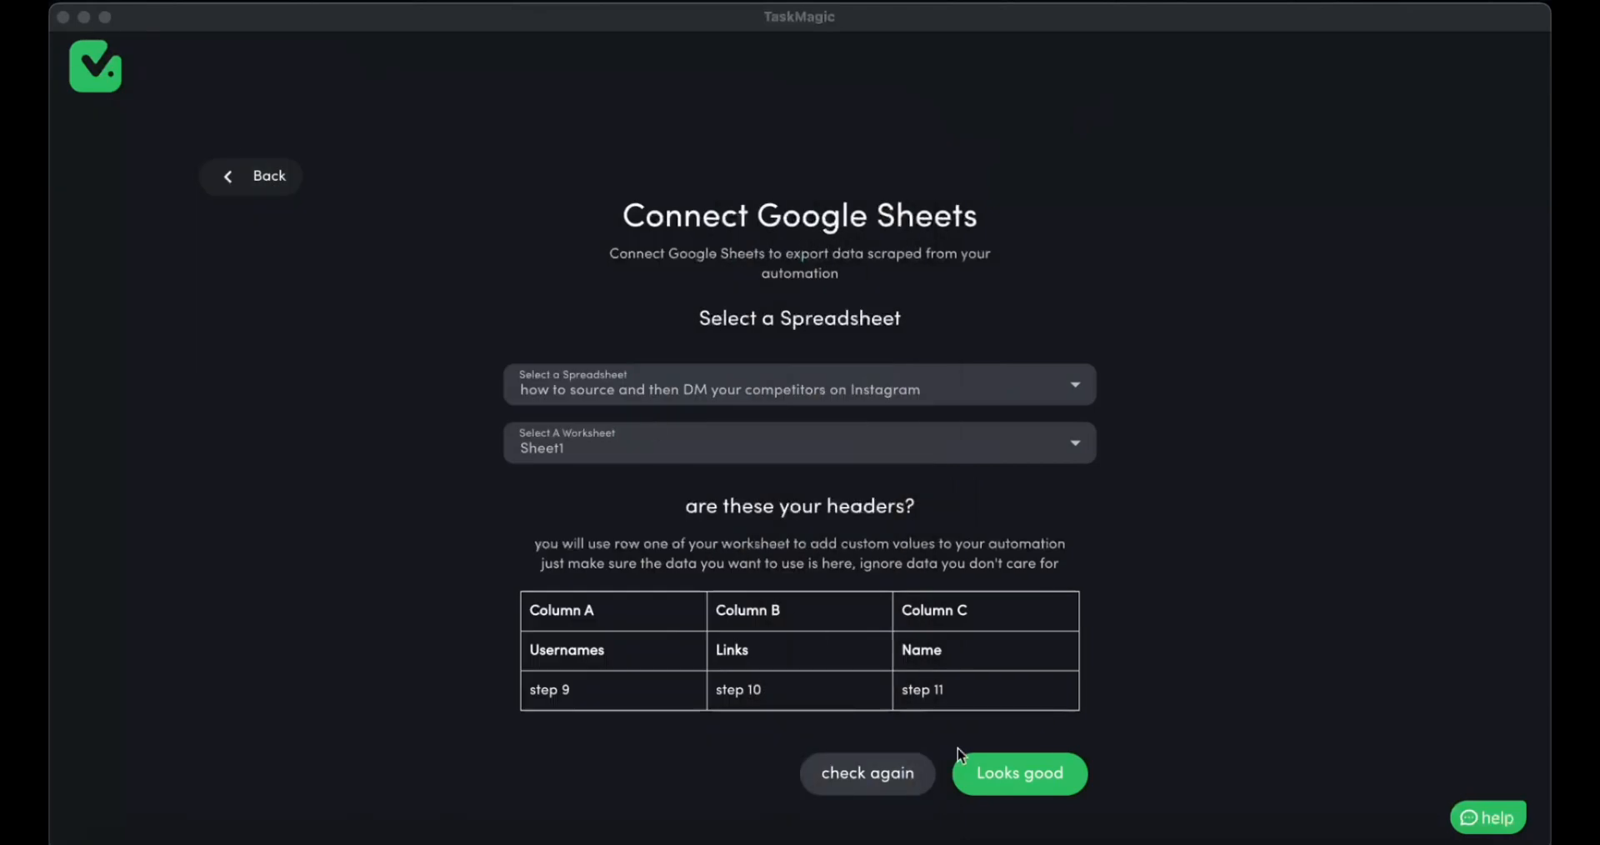
{"action": "left_click", "coordinate": [1018, 772]}
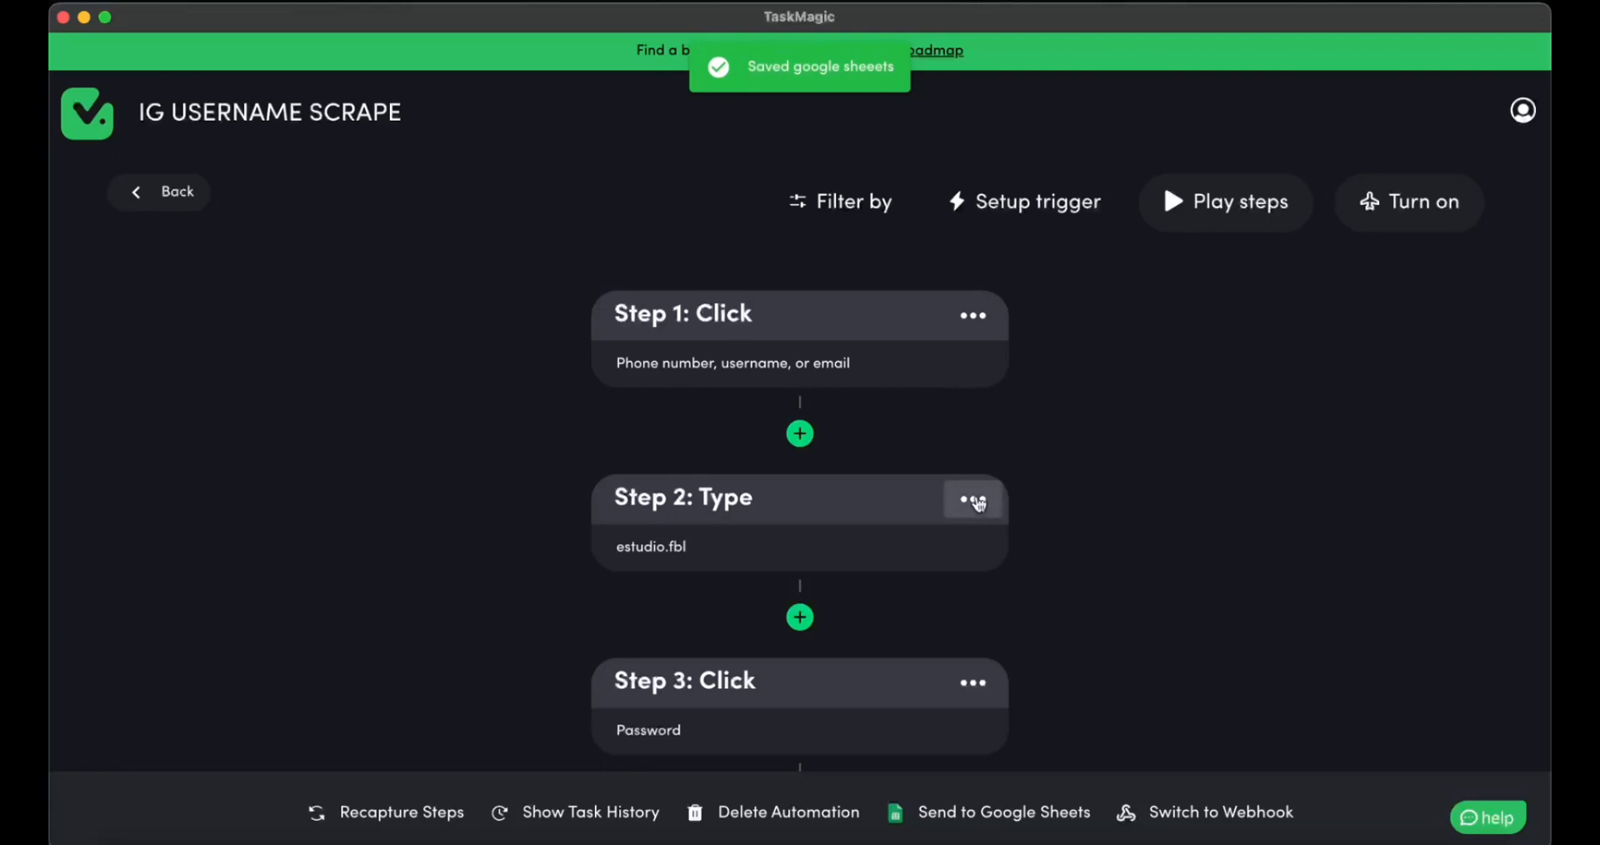
{"action": "scroll", "scroll_direction": "down", "scroll_amount": 3}
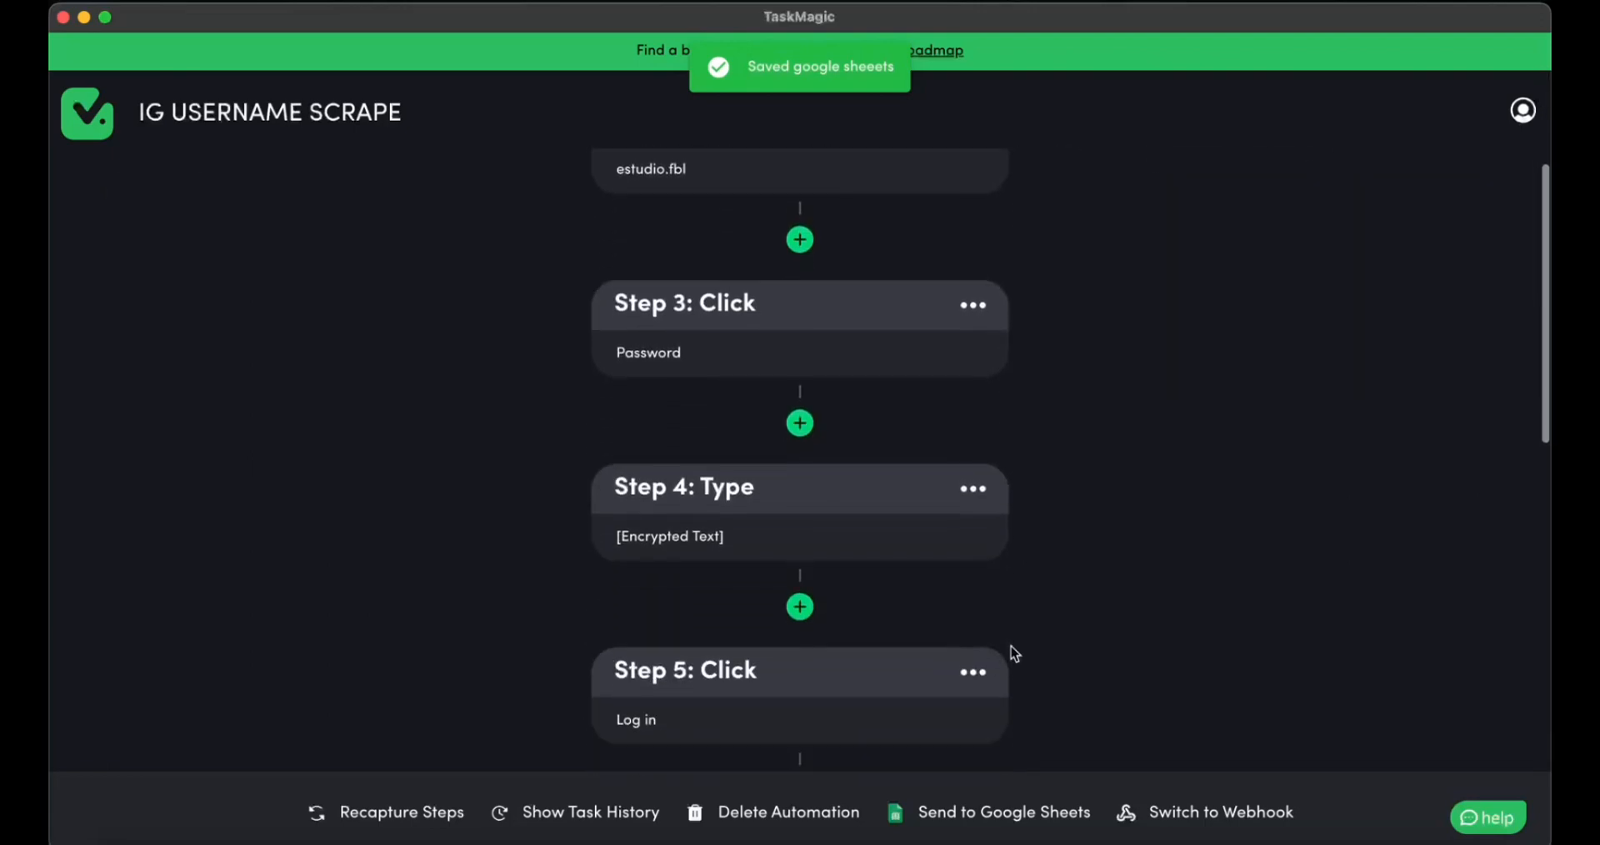
{"action": "left_click", "coordinate": [972, 271]}
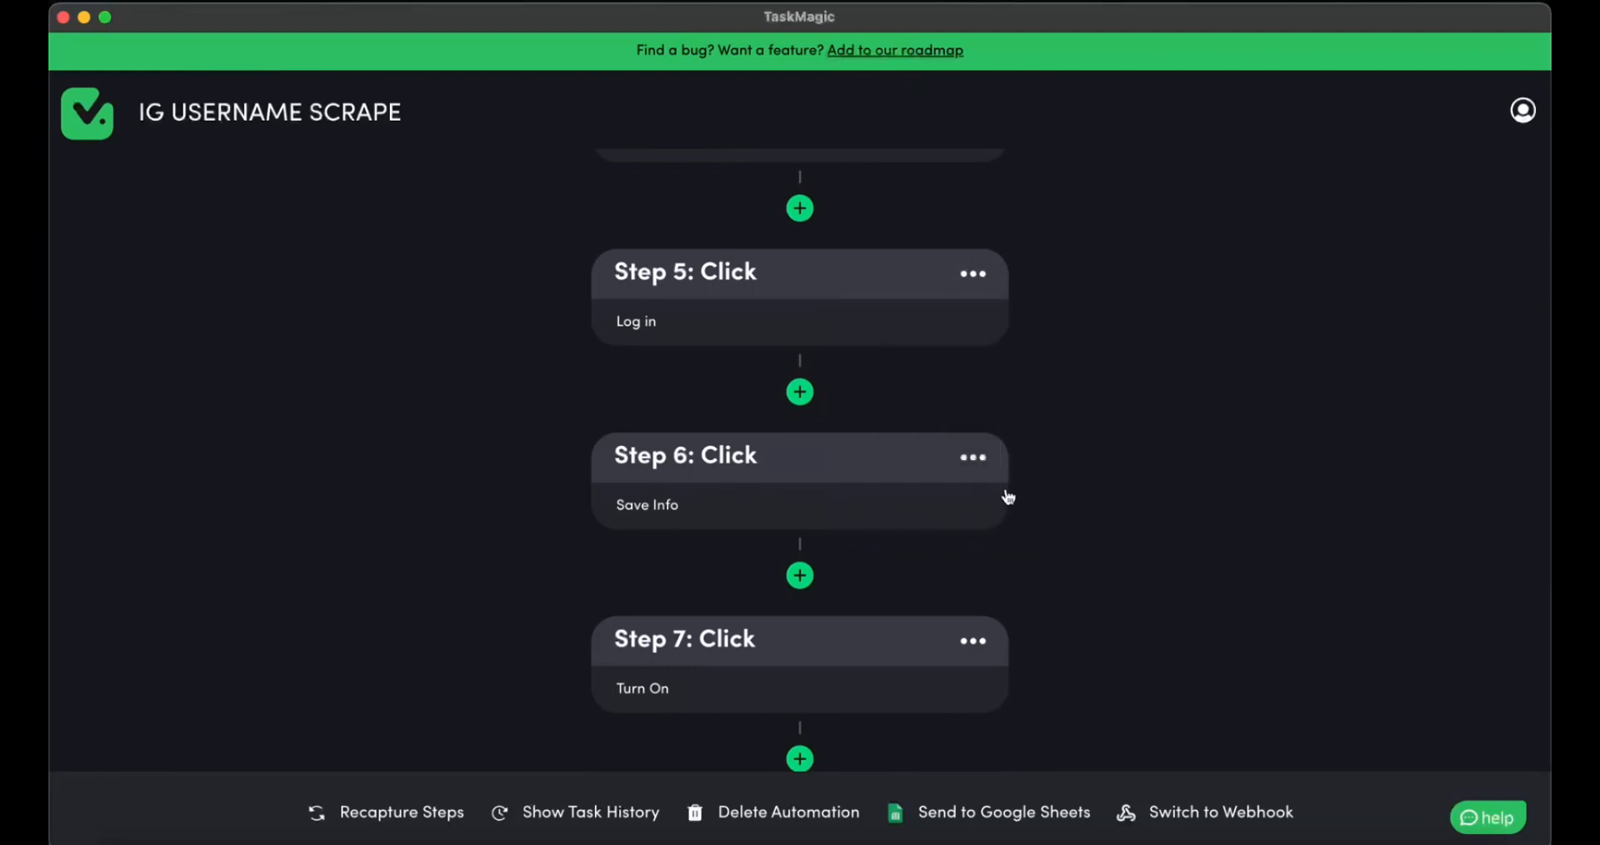
{"action": "left_click", "coordinate": [971, 458]}
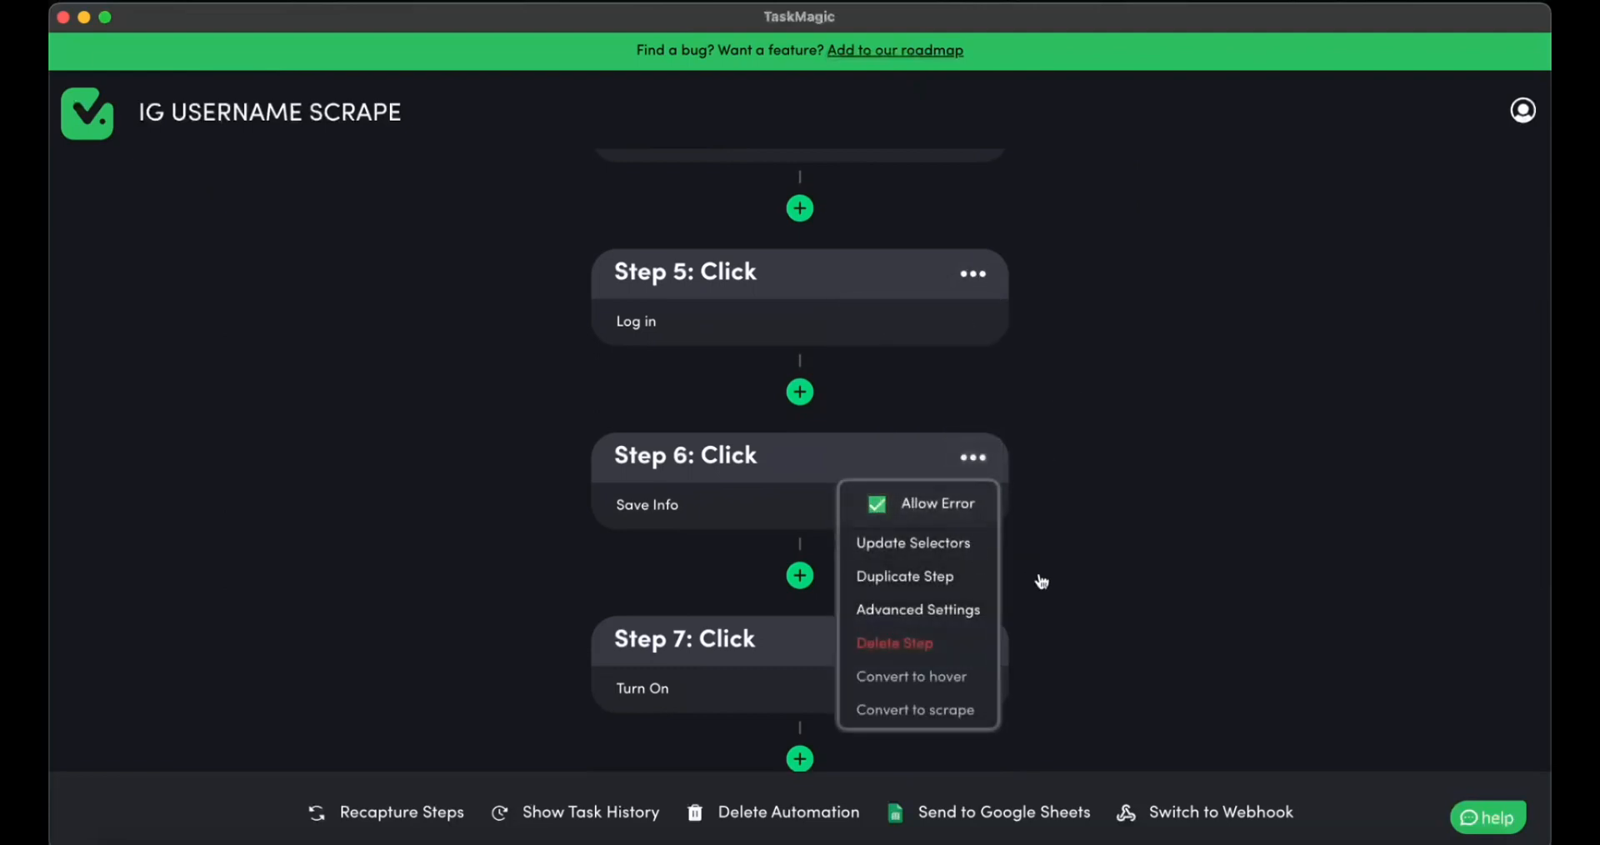
{"action": "left_click", "coordinate": [876, 503]}
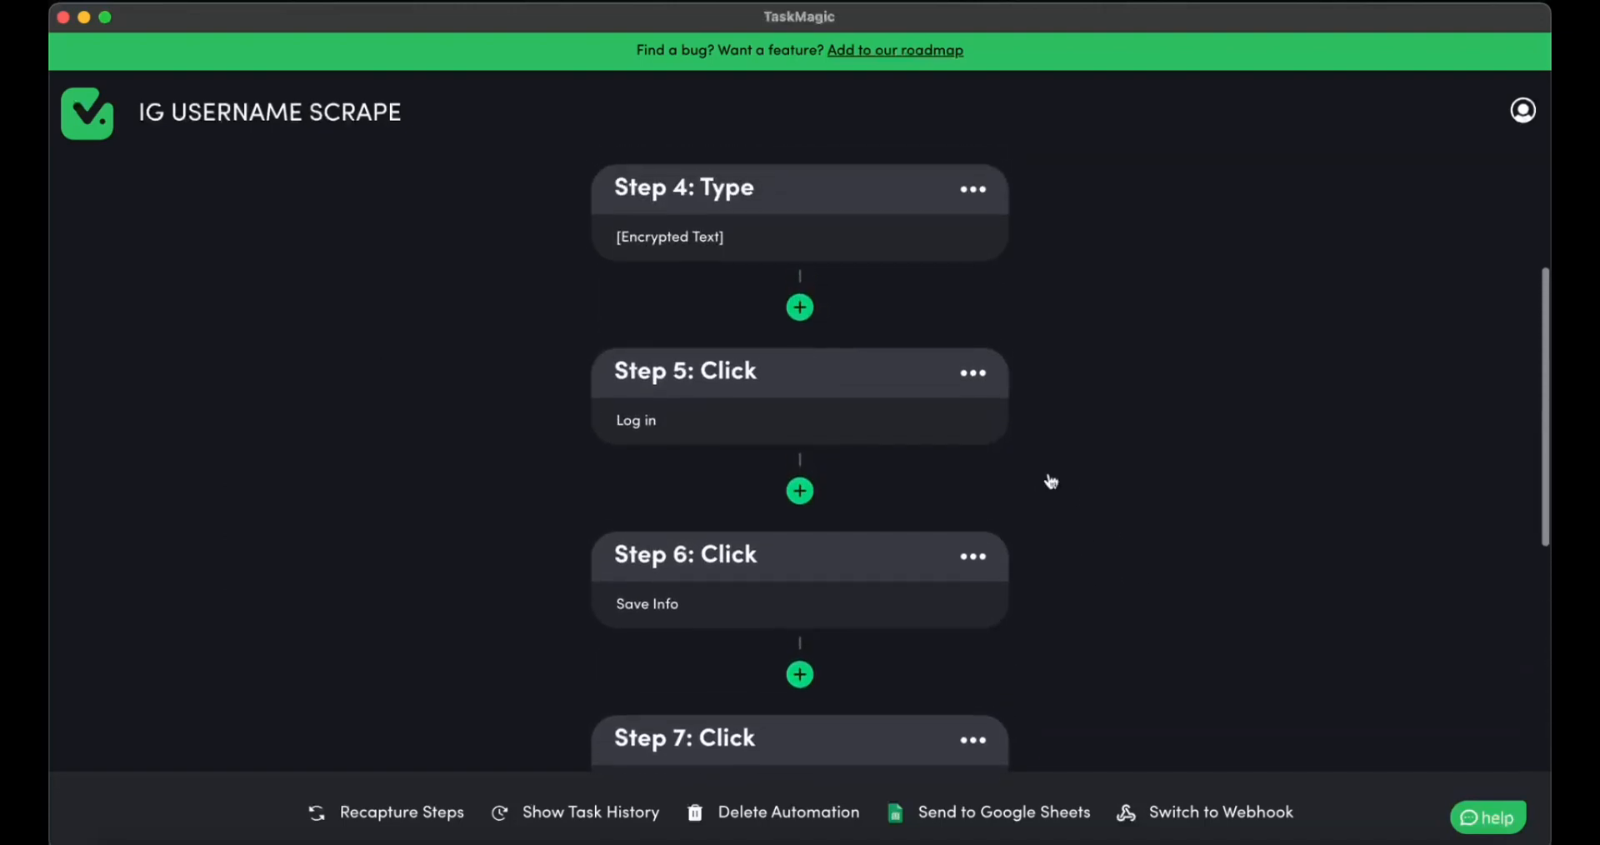
{"action": "left_click", "coordinate": [972, 341]}
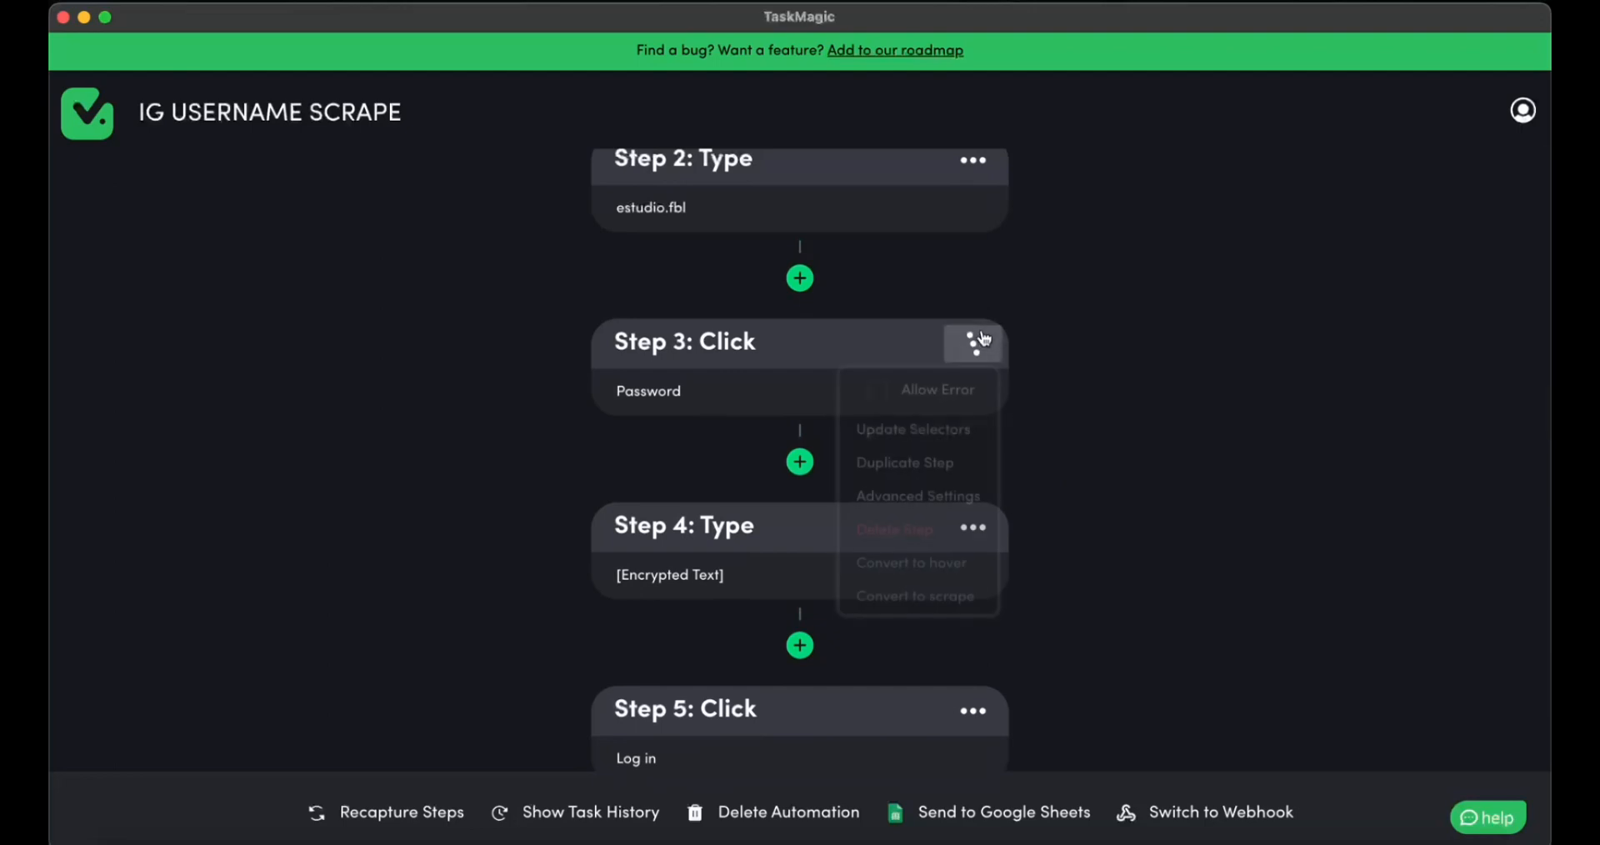
{"action": "left_click", "coordinate": [972, 527]}
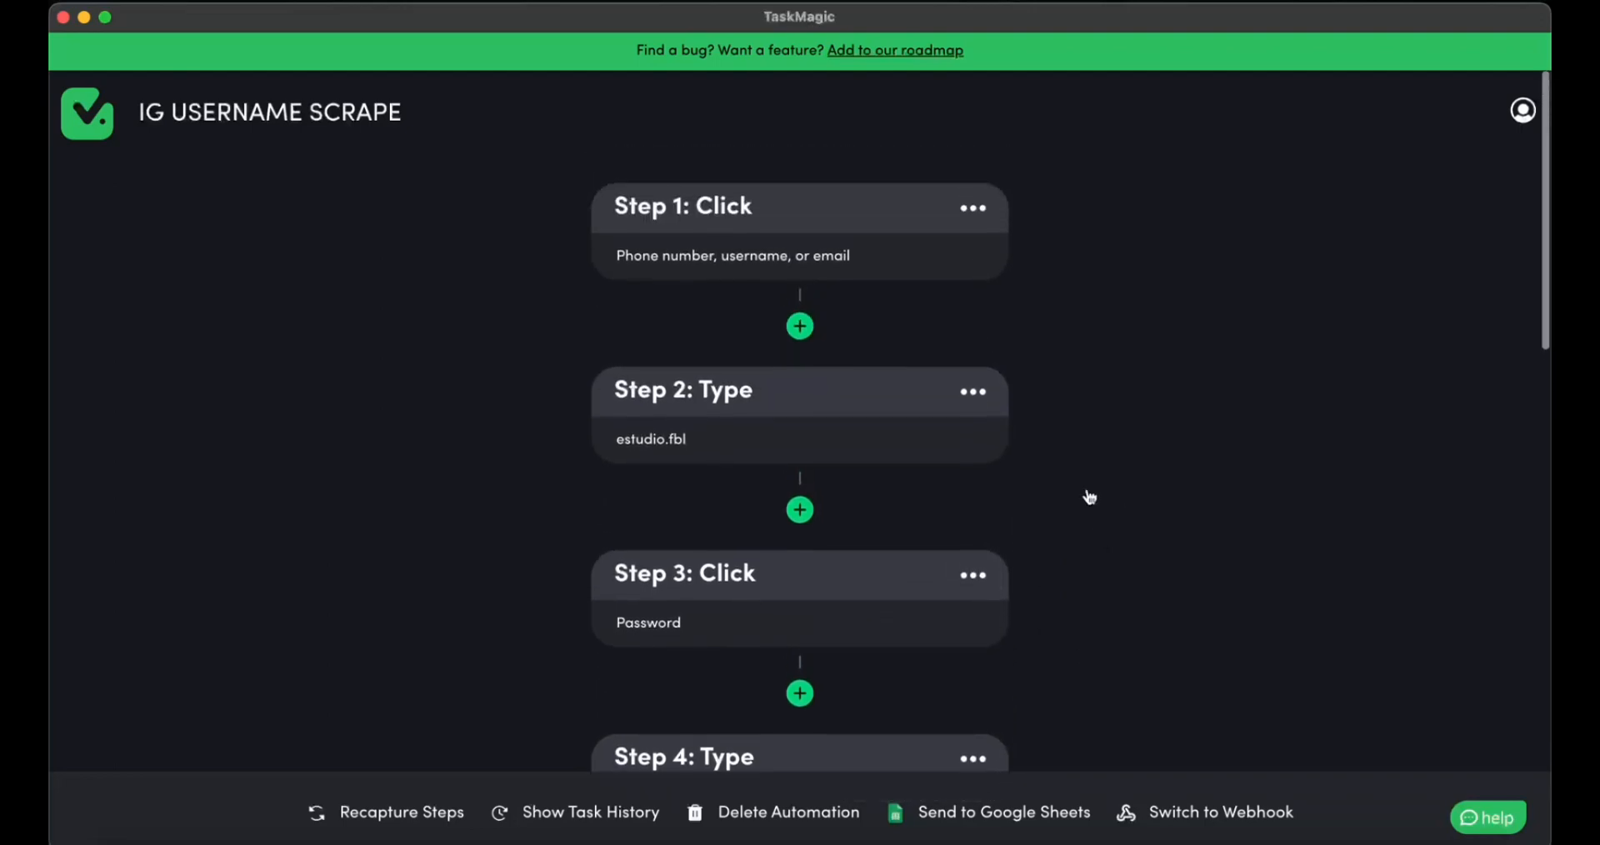
{"action": "left_click", "coordinate": [971, 391]}
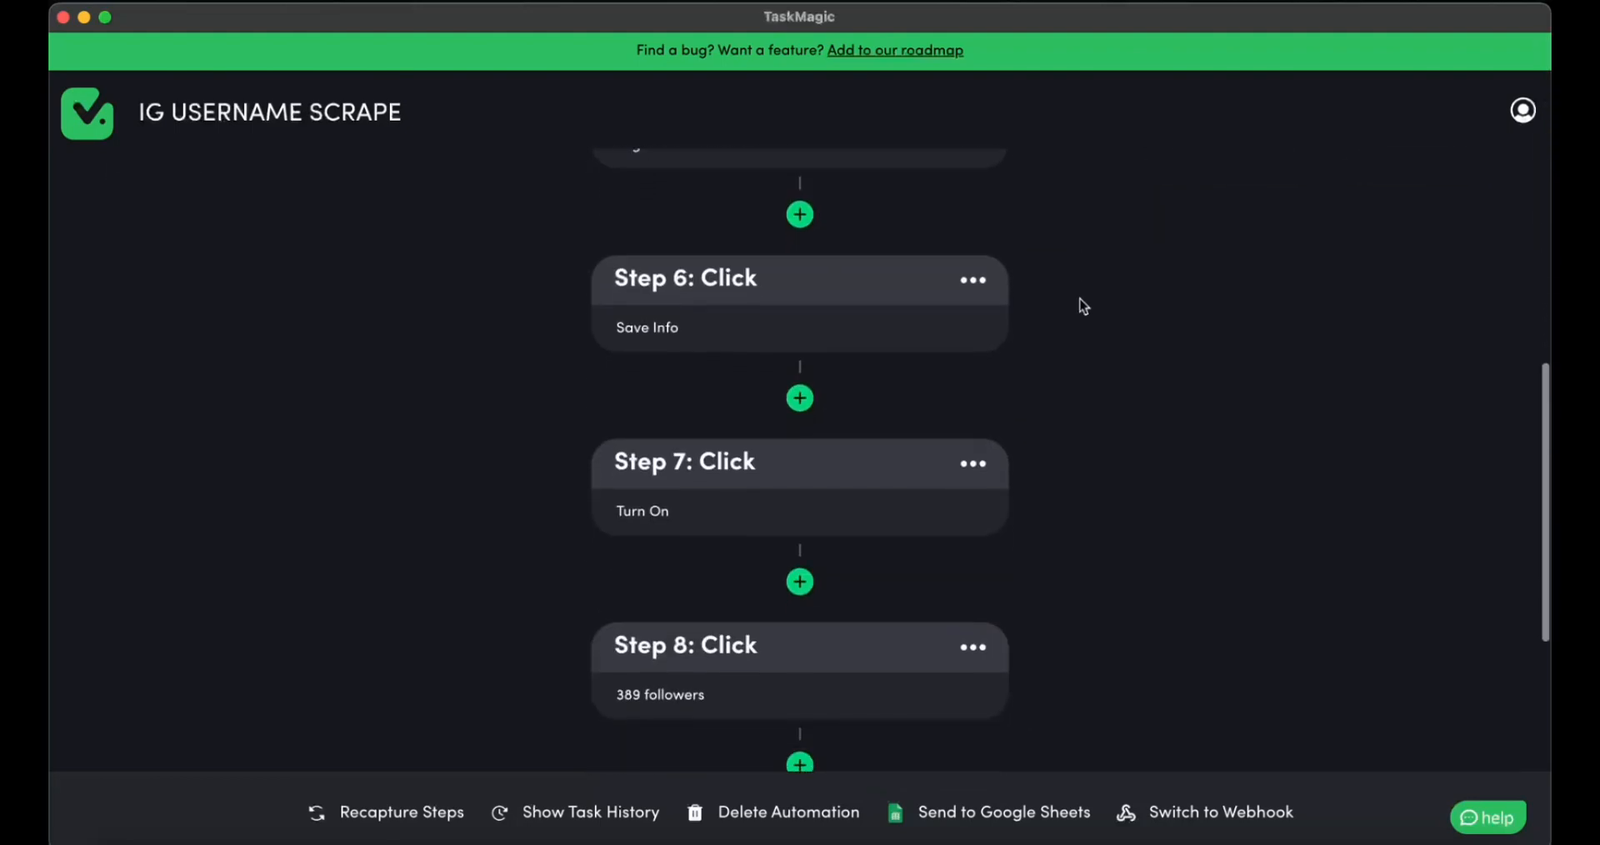
{"action": "scroll", "scroll_direction": "down", "scroll_amount": 3}
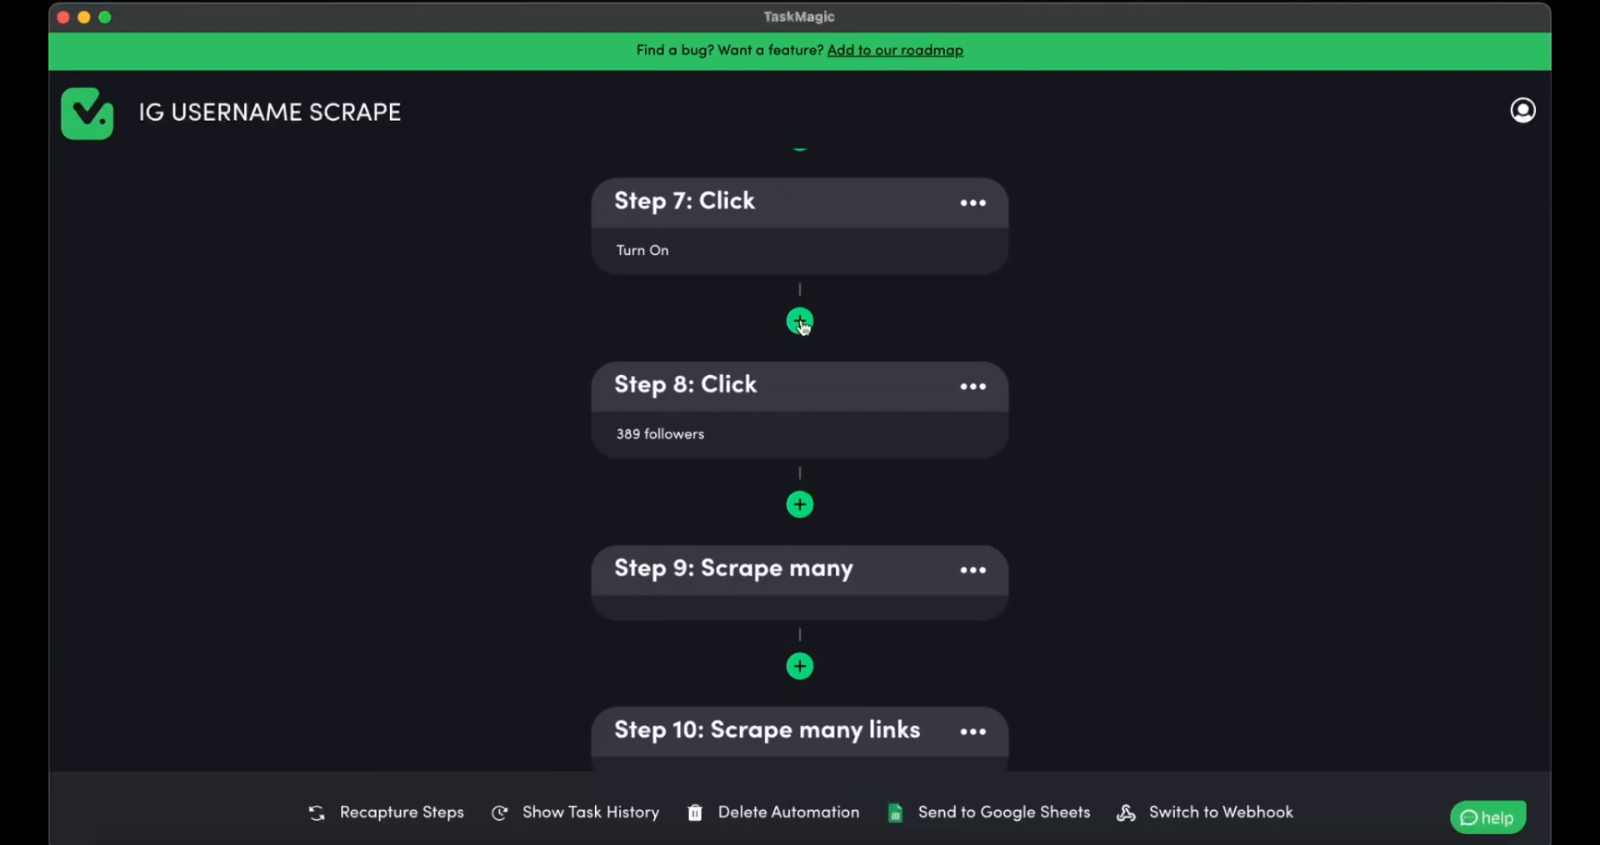
{"action": "left_click", "coordinate": [799, 321]}
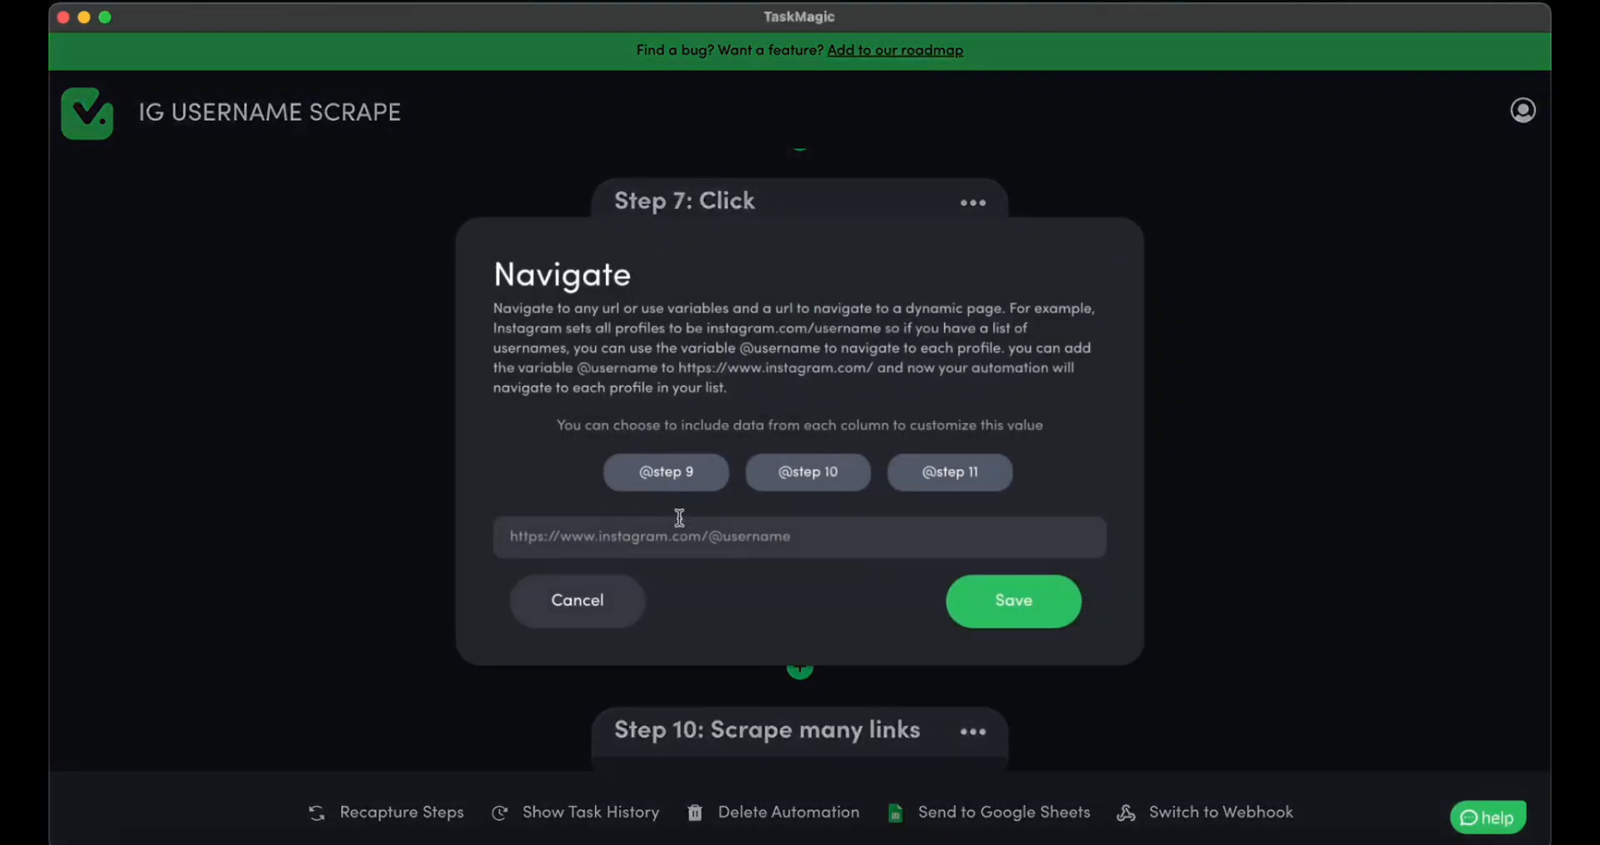
{"action": "type", "text": "estudio.fbl"}
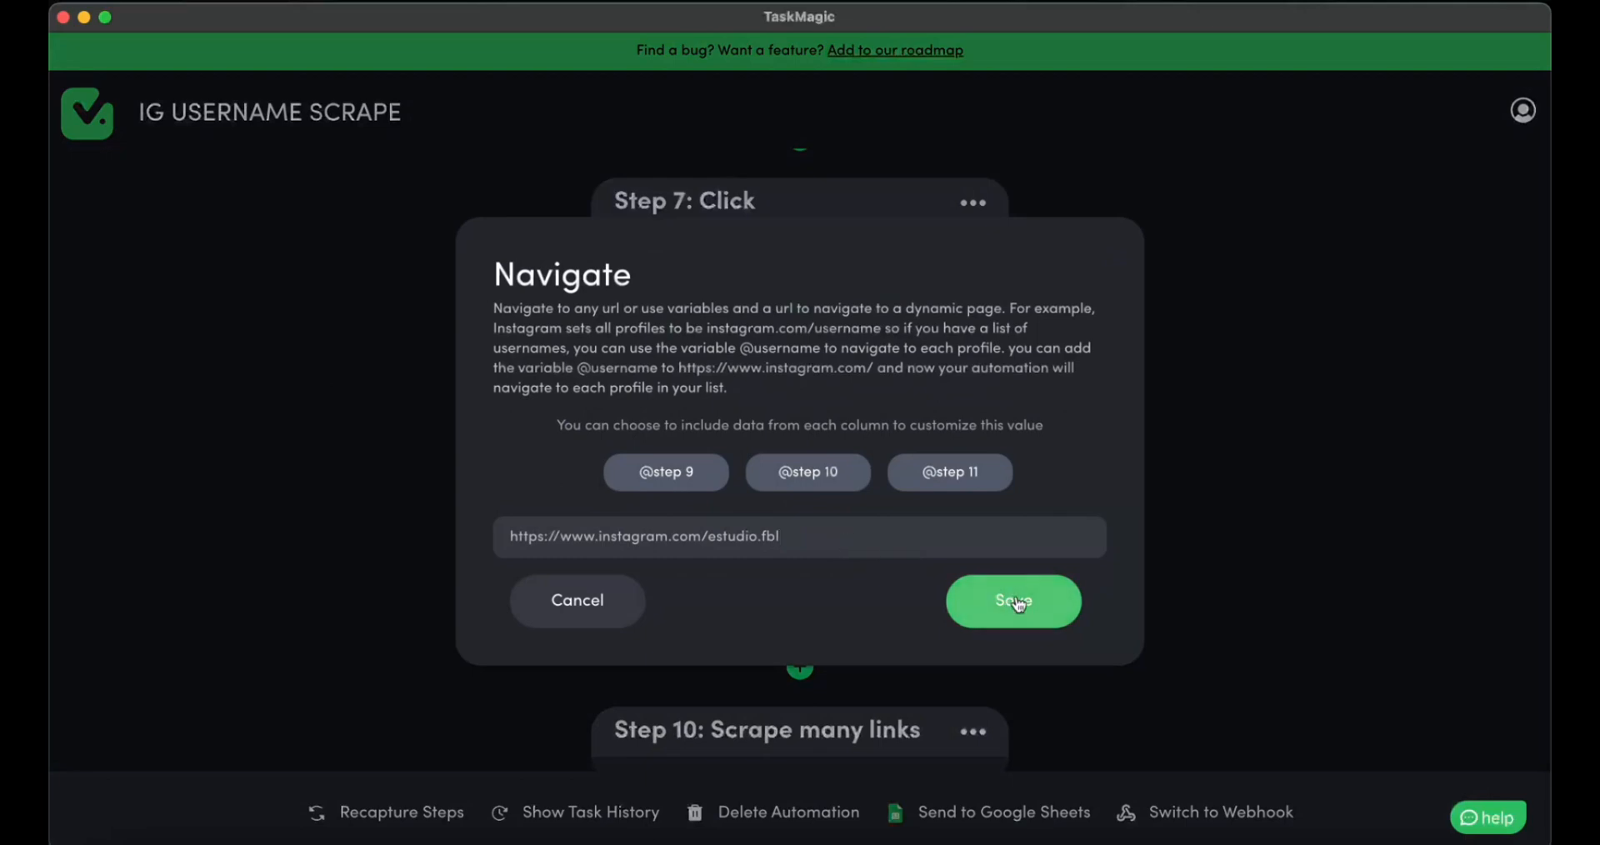
{"action": "left_click", "coordinate": [1014, 600]}
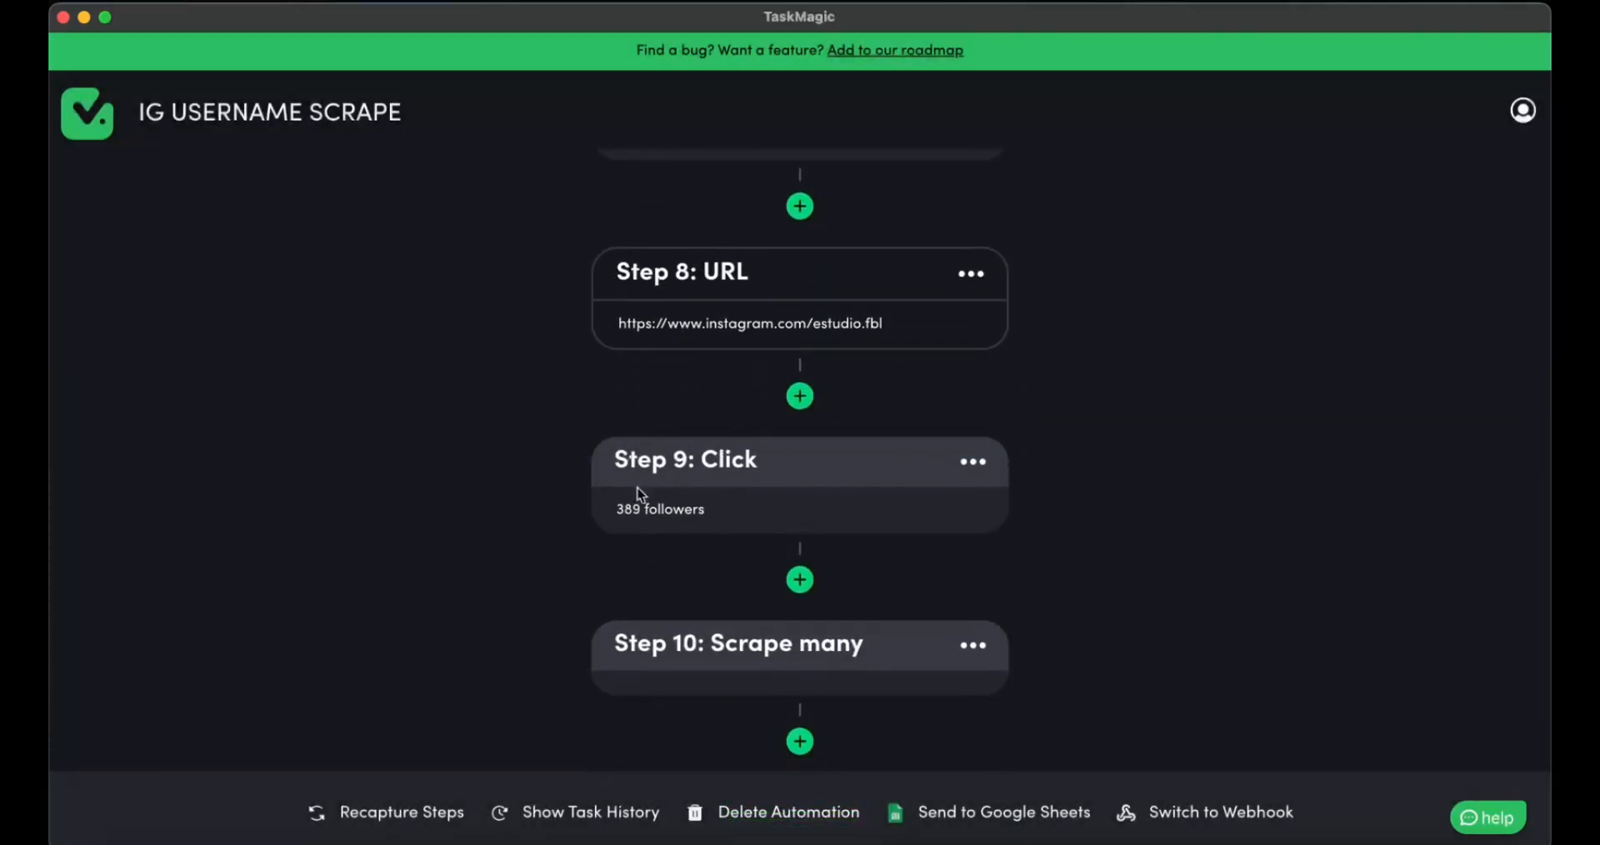
{"action": "scroll", "scroll_direction": "down", "scroll_amount": 3}
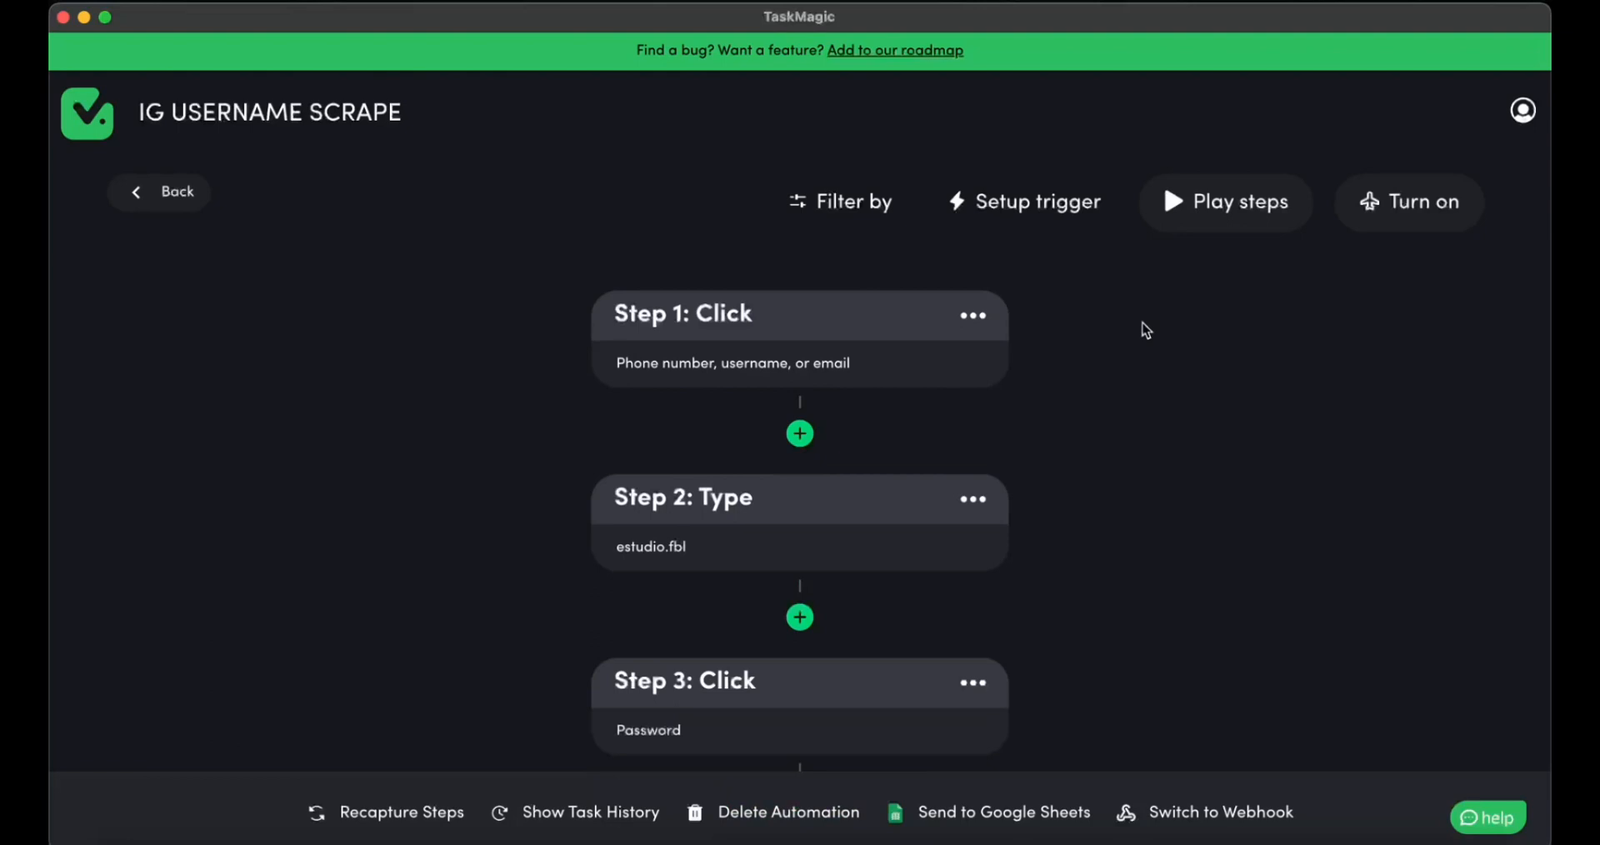
Step: Run the IG USERNAME SCRAPE automation on this computer with Play steps
{"action": "left_click", "coordinate": [1224, 201]}
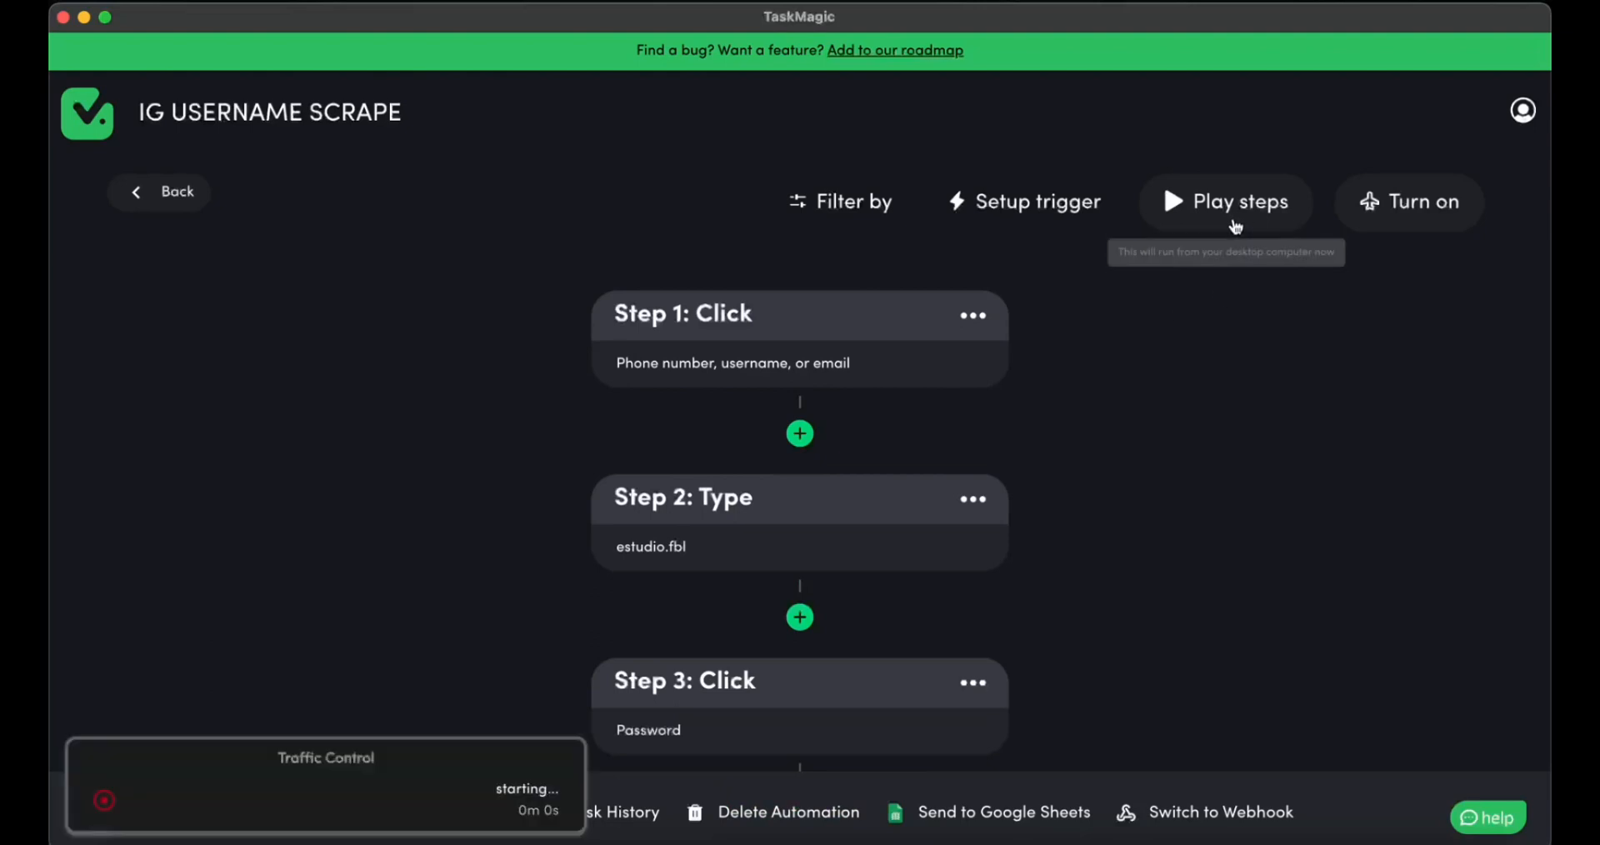
{"action": "mouse_move", "coordinate": [642, 345]}
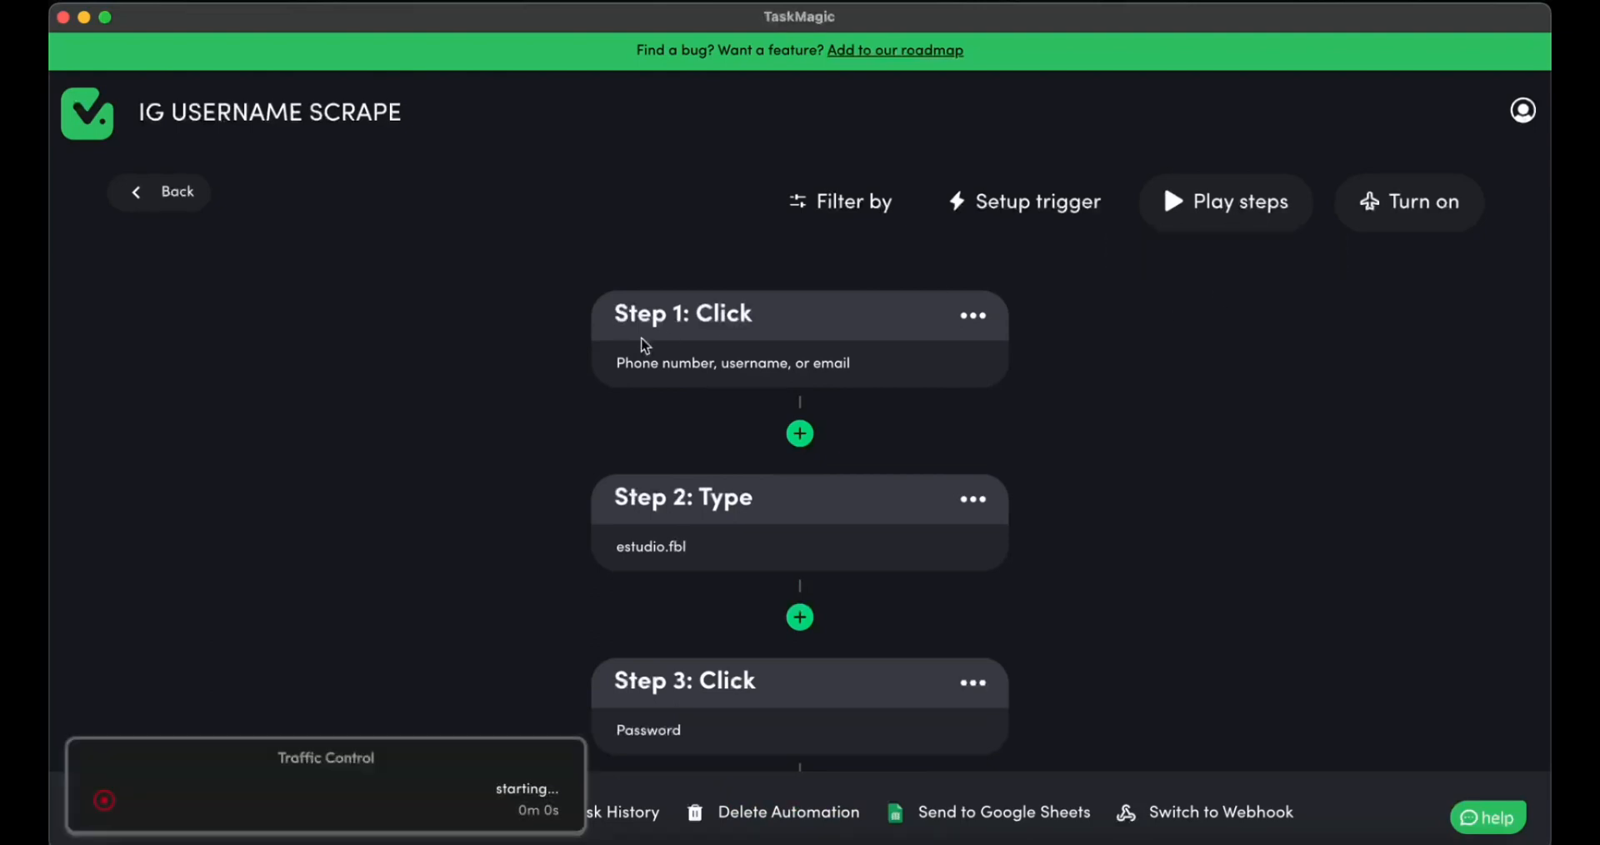
{"action": "mouse_move", "coordinate": [387, 439]}
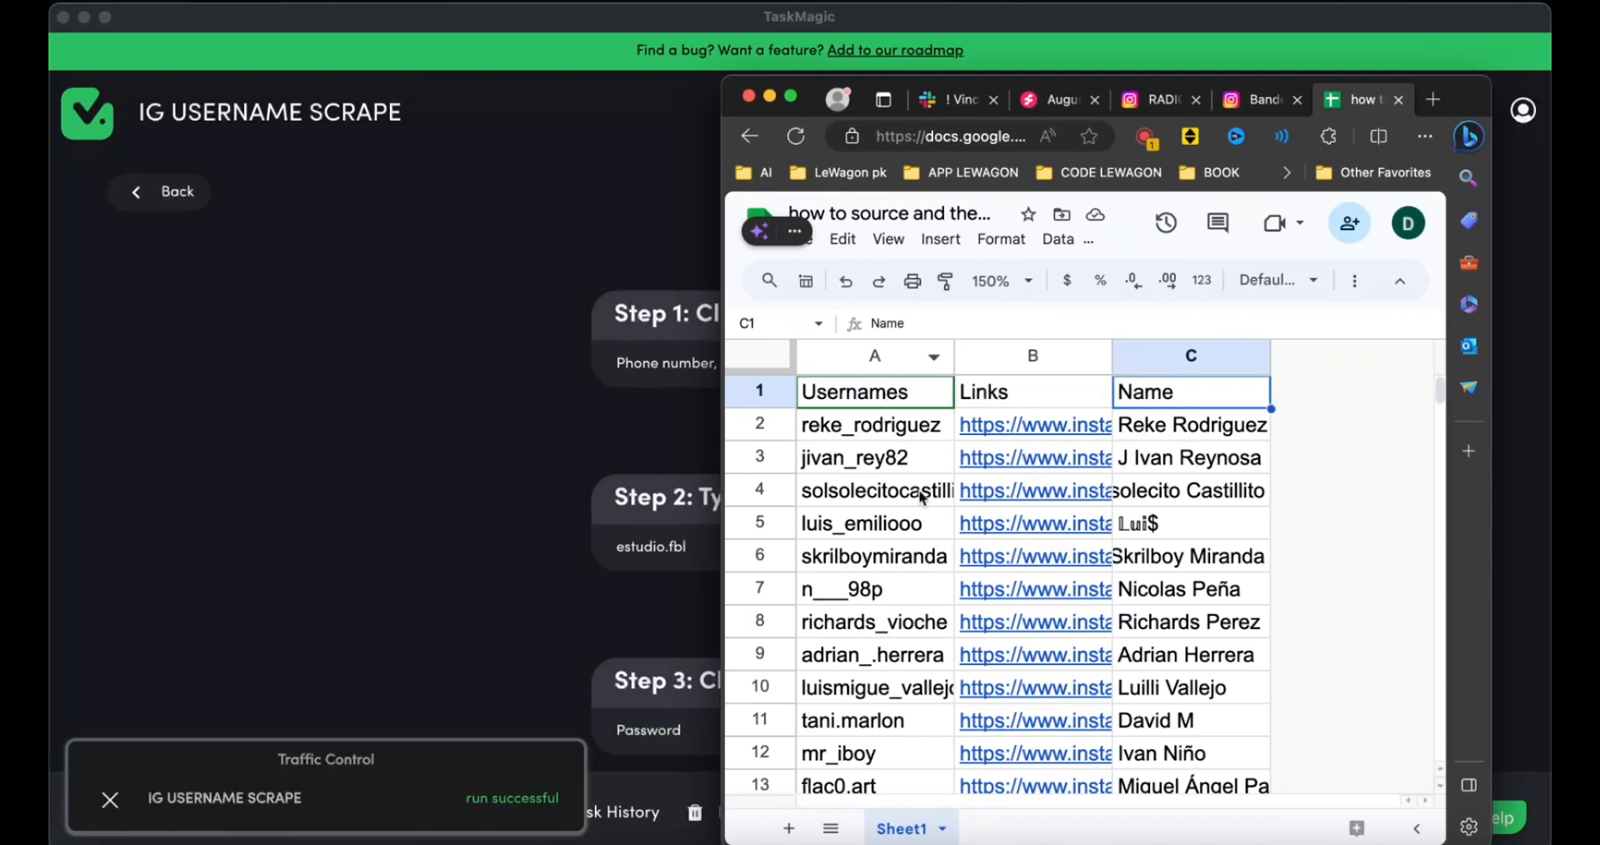
{"action": "mouse_move", "coordinate": [1464, 110]}
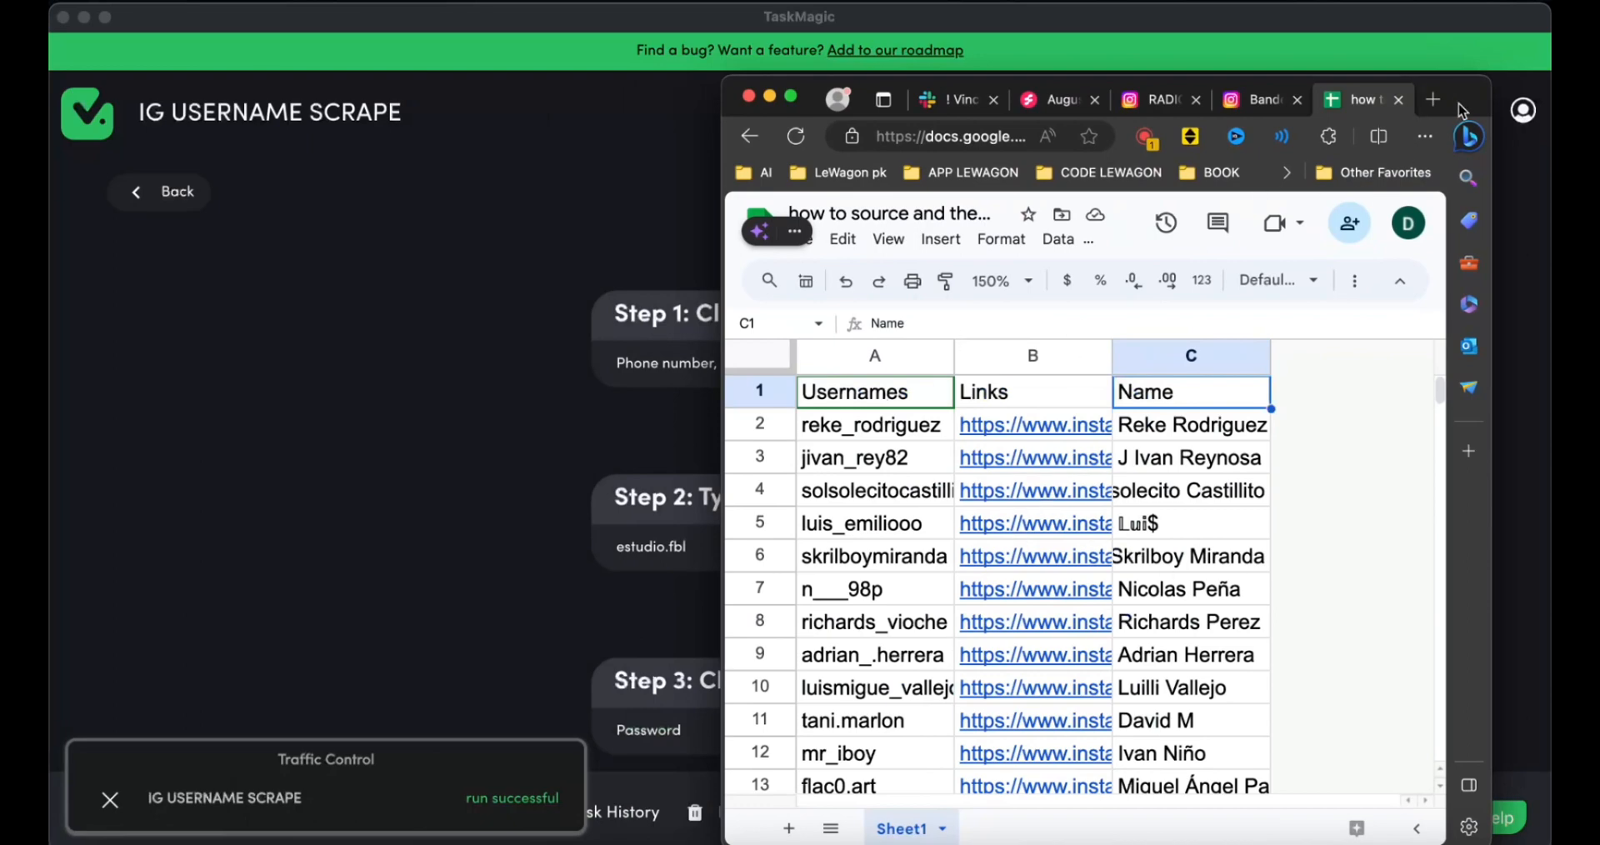